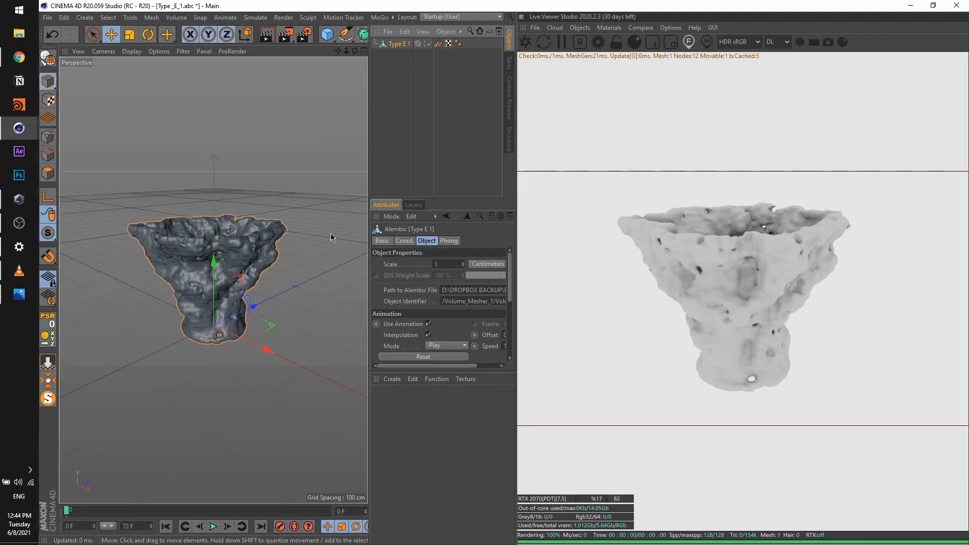
{"action": "mouse_move", "coordinate": [309, 128]}
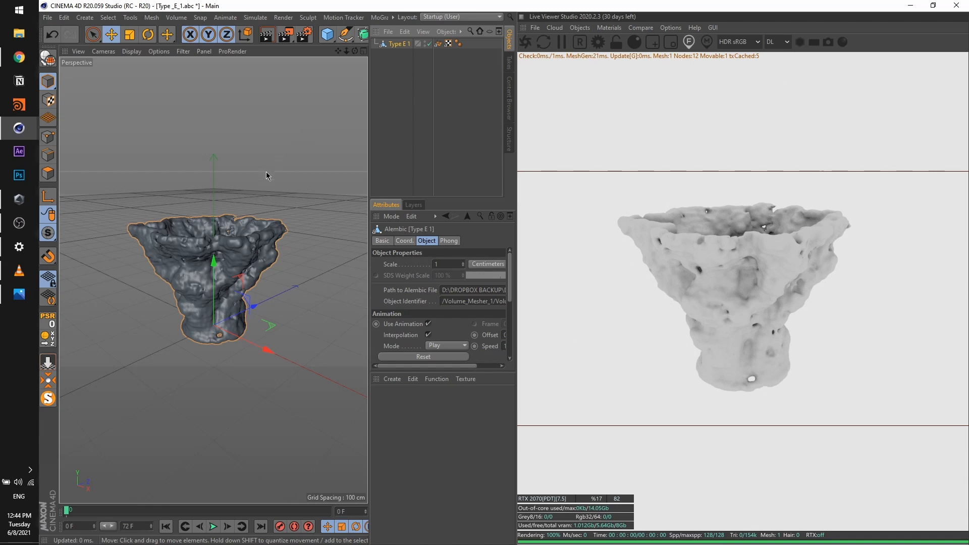
{"action": "mouse_move", "coordinate": [240, 208]}
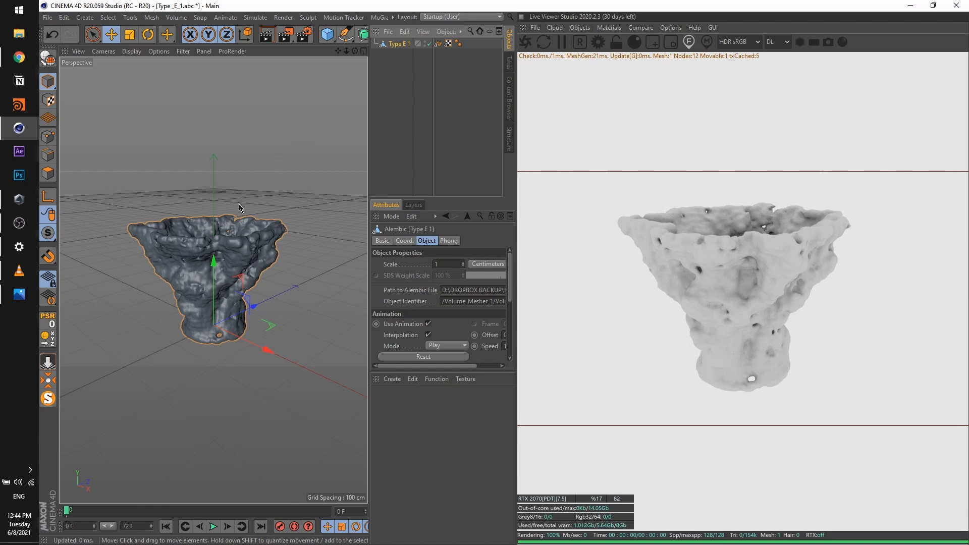
{"action": "mouse_move", "coordinate": [277, 209]}
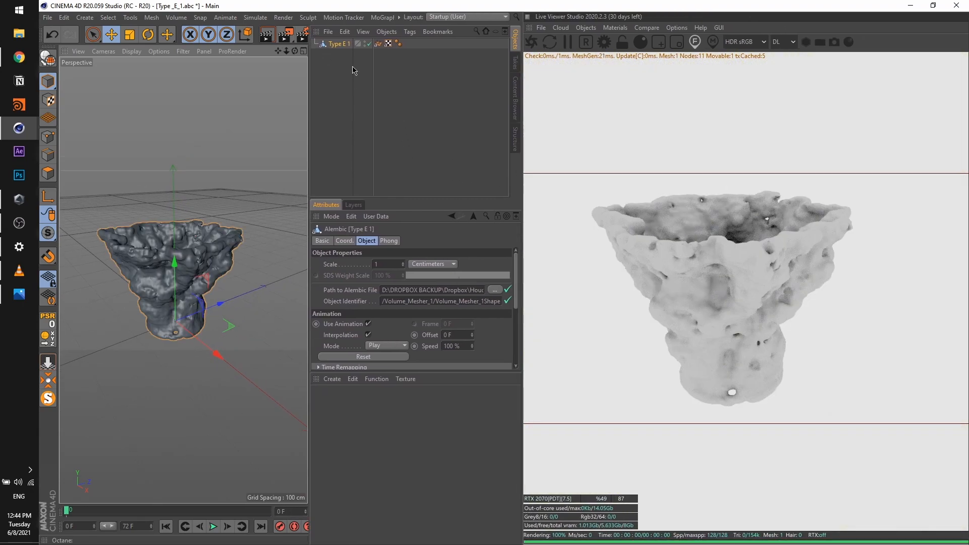
Step: Restart the Live Viewer render and add an Octane area light to the scene
{"action": "left_click", "coordinate": [625, 27]}
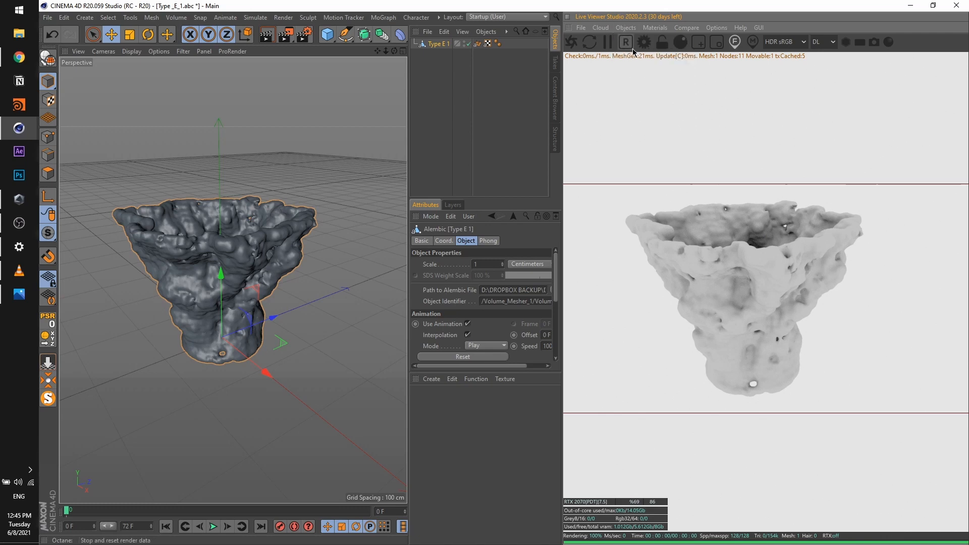
{"action": "left_click", "coordinate": [642, 41]}
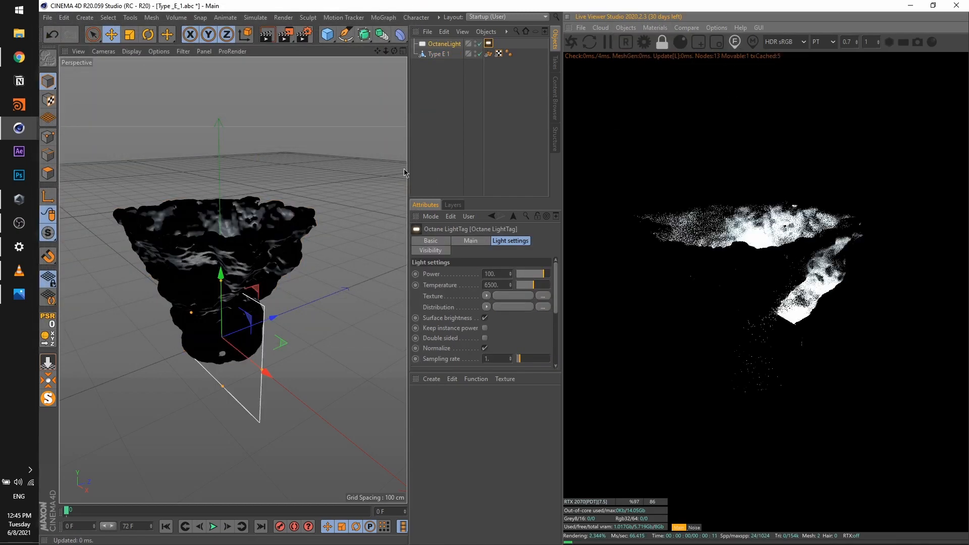
Step: Add an OctaneCamera and a second OctaneLight to the coral scene
{"action": "right_click", "coordinate": [441, 43]}
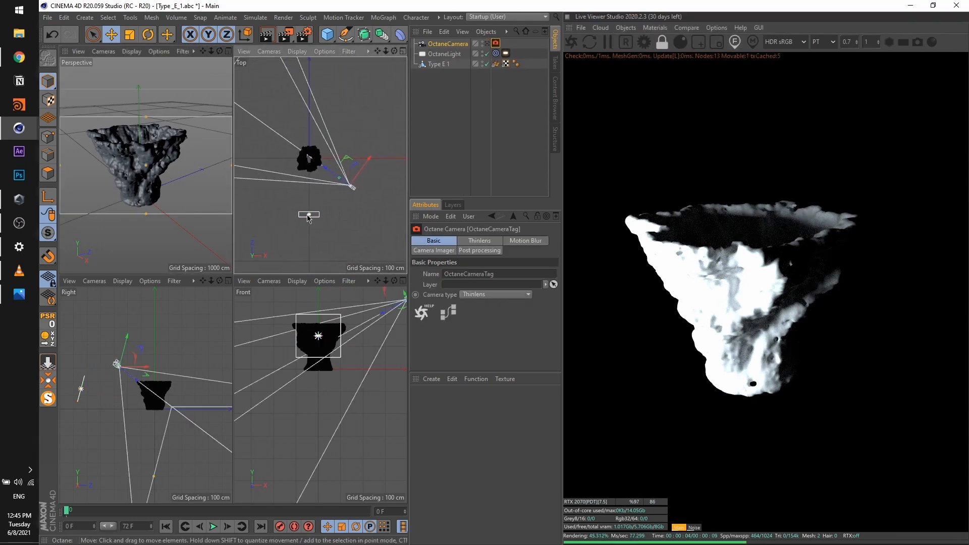
{"action": "left_click", "coordinate": [444, 54]}
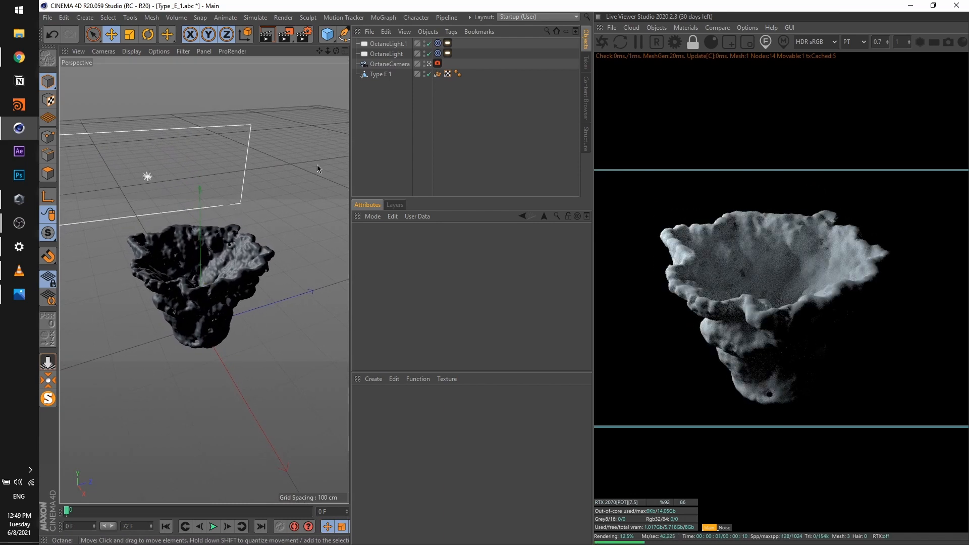
{"action": "mouse_move", "coordinate": [260, 194]}
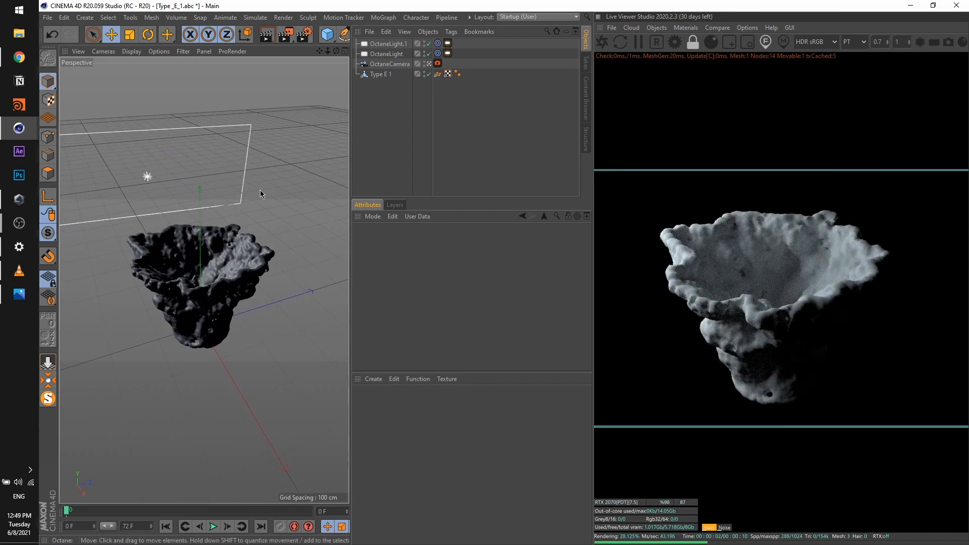
Step: Hide OctaneLight.1 from camera and lower its LightTag Power to about 64
{"action": "left_click", "coordinate": [388, 43]}
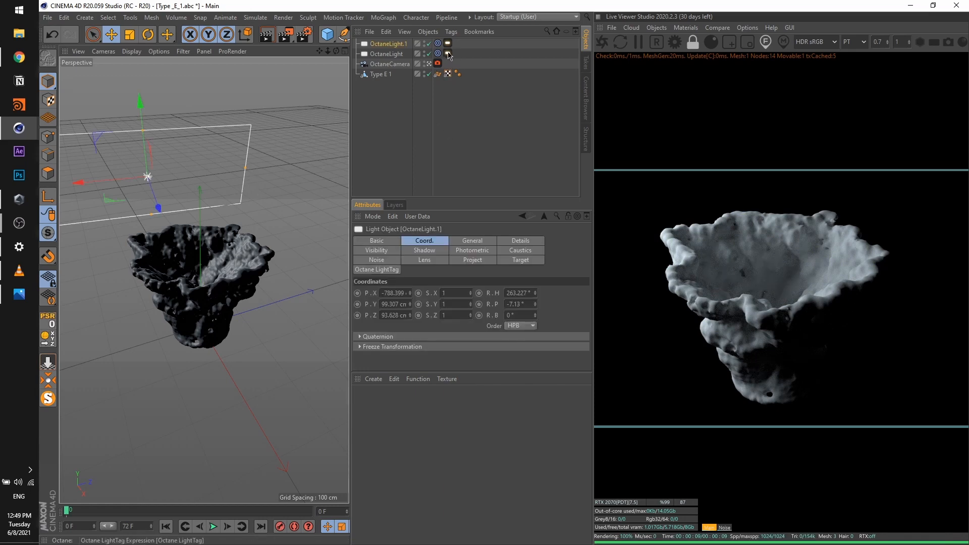
{"action": "left_click", "coordinate": [448, 52]}
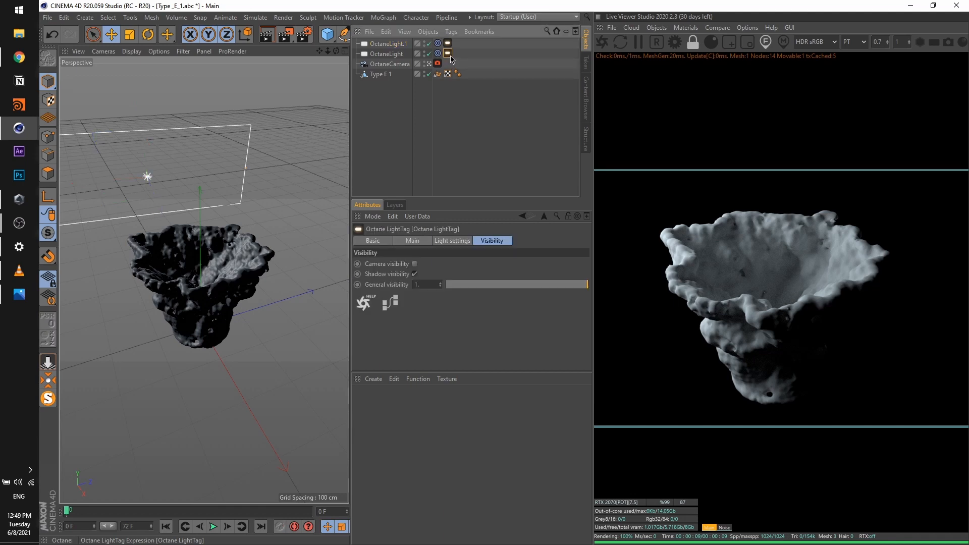
{"action": "left_click", "coordinate": [452, 241]}
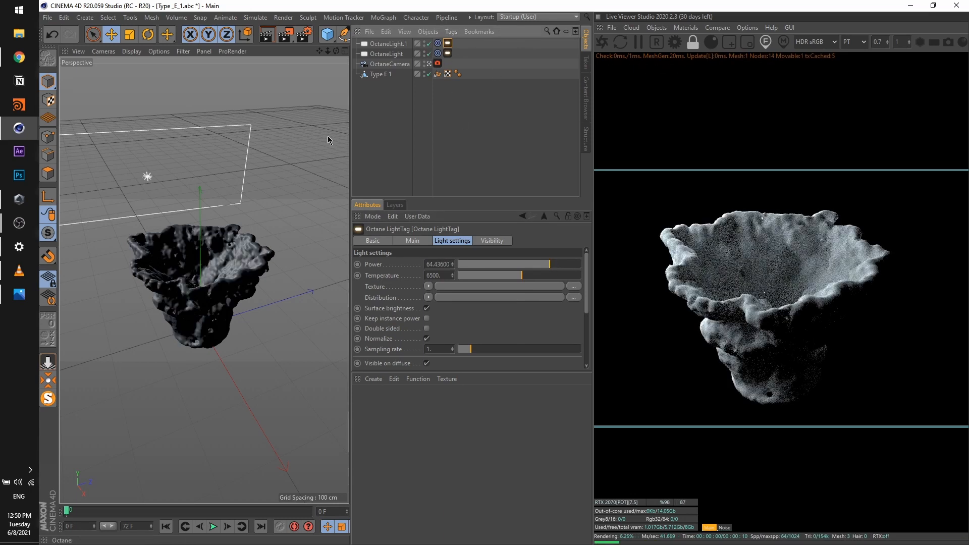
{"action": "left_click", "coordinate": [382, 74]}
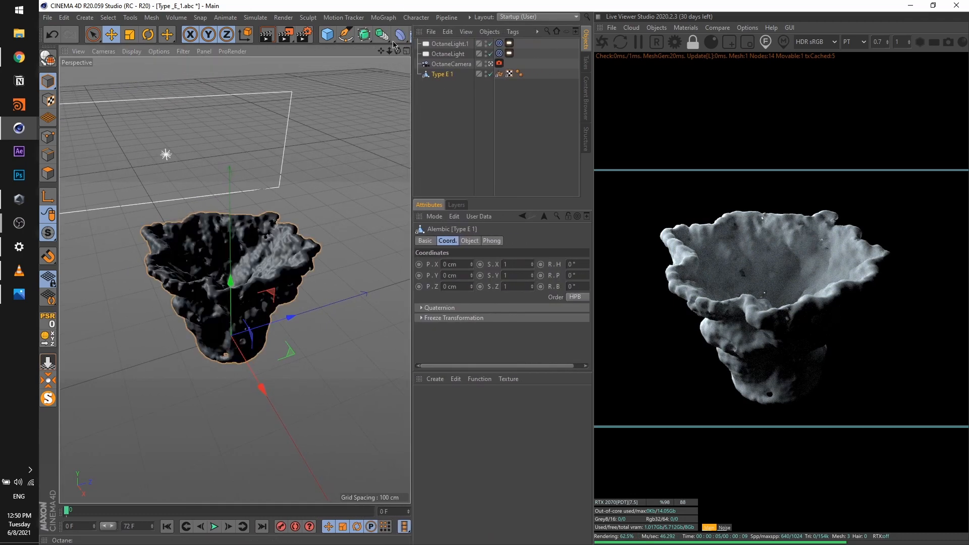
Step: Put Type E 1 under a Volume Builder and Volume Mesher with 3 cm voxels
{"action": "left_click", "coordinate": [364, 35]}
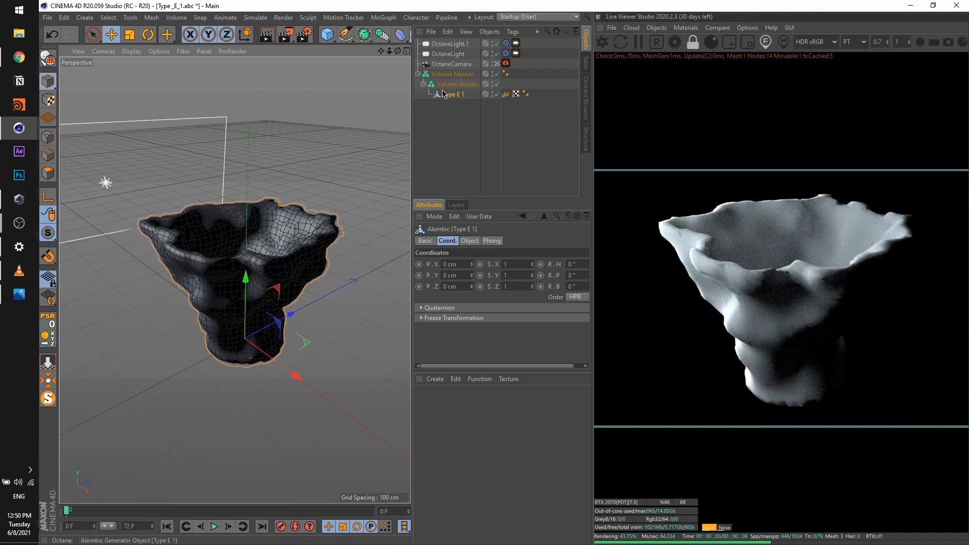
{"action": "left_click", "coordinate": [458, 83]}
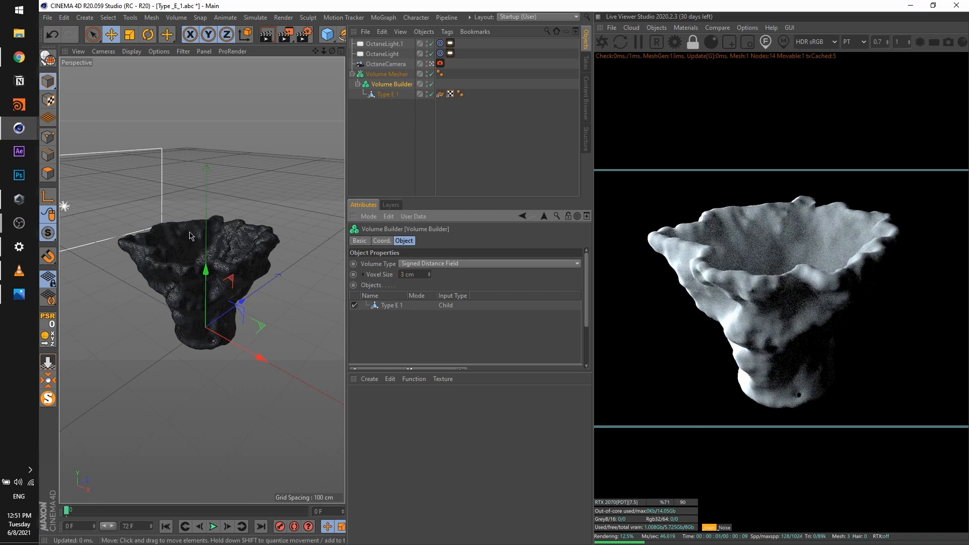
{"action": "mouse_move", "coordinate": [103, 375]}
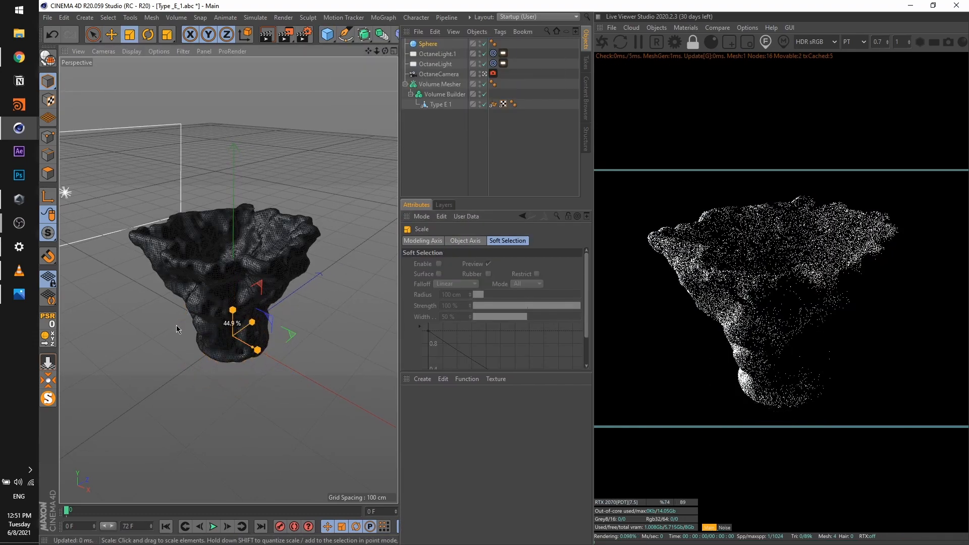
Step: Clone a shrunken sphere in a 6×6×6 grid spaced 40 cm per step
{"action": "left_click_drag", "start_coordinate": [234, 330], "coordinate": [233, 224]}
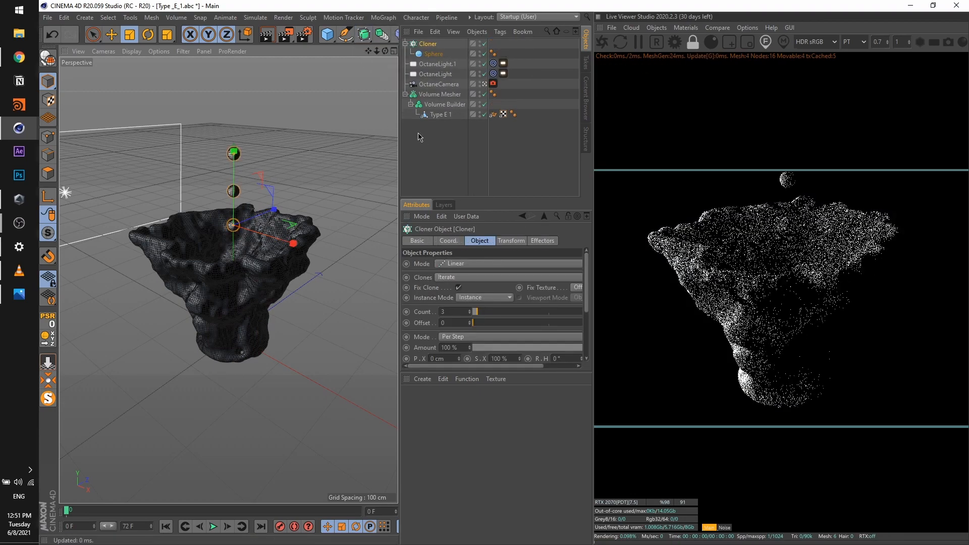
{"action": "left_click", "coordinate": [510, 241]}
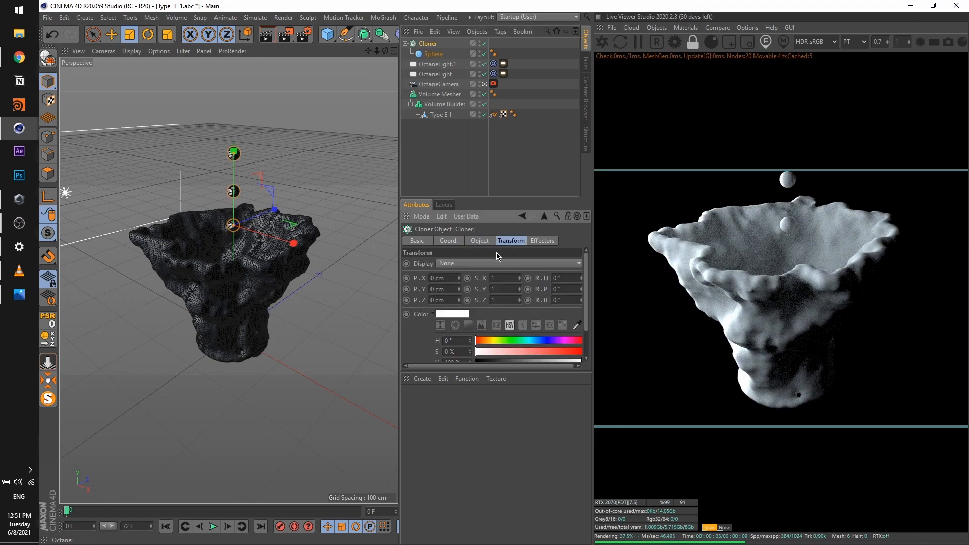
{"action": "left_click", "coordinate": [480, 240]}
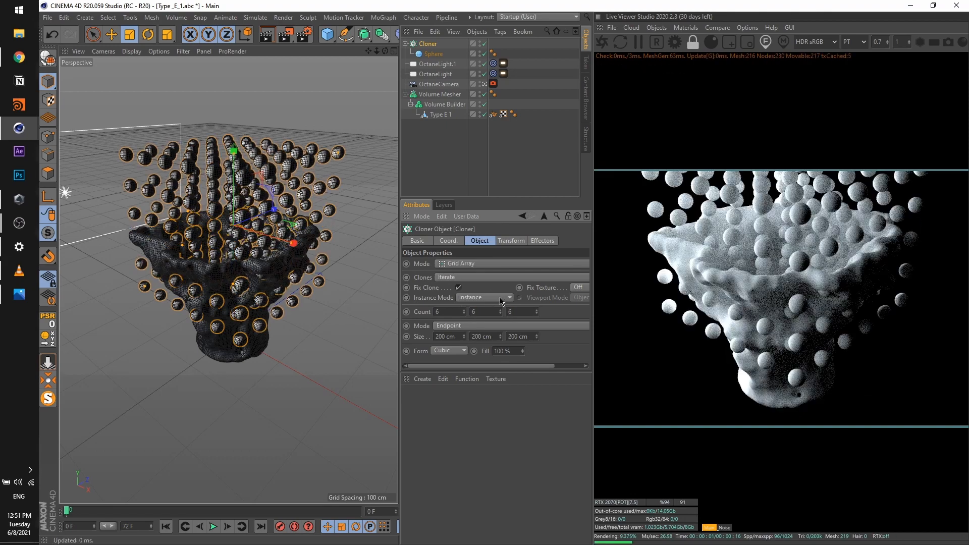
{"action": "left_click", "coordinate": [448, 326]}
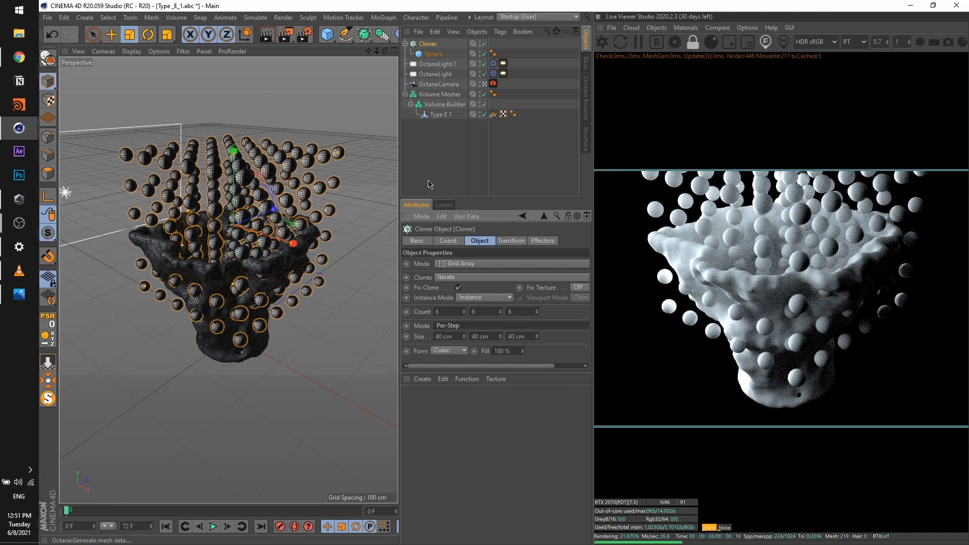
{"action": "left_click", "coordinate": [433, 54]}
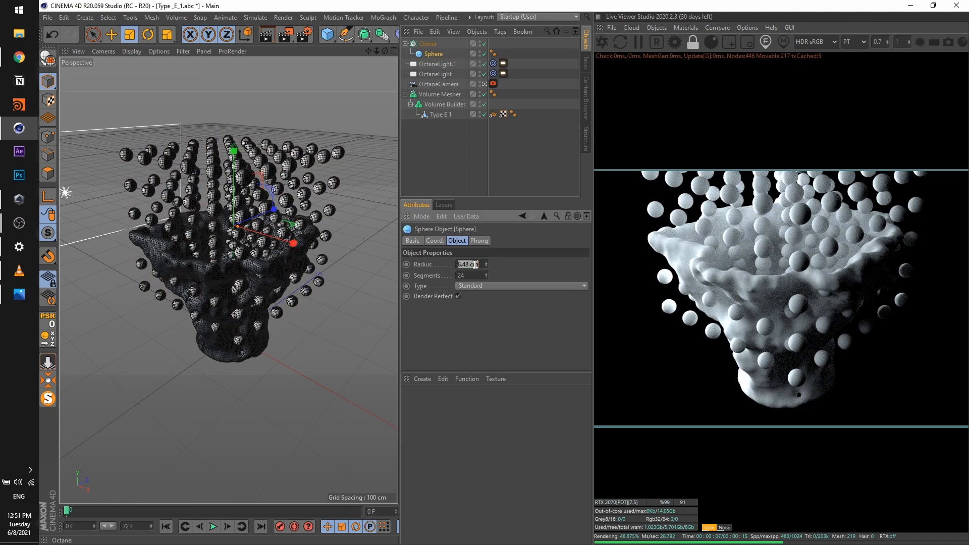
{"action": "left_click", "coordinate": [427, 44]}
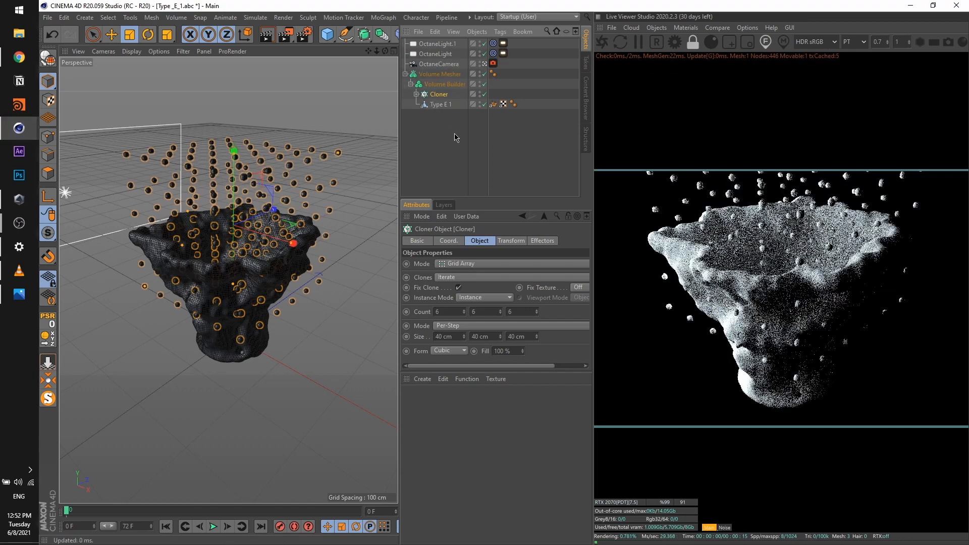
Step: Switch the sphere Cloner's mode in the Volume Builder to Subtract
{"action": "left_click", "coordinate": [444, 83]}
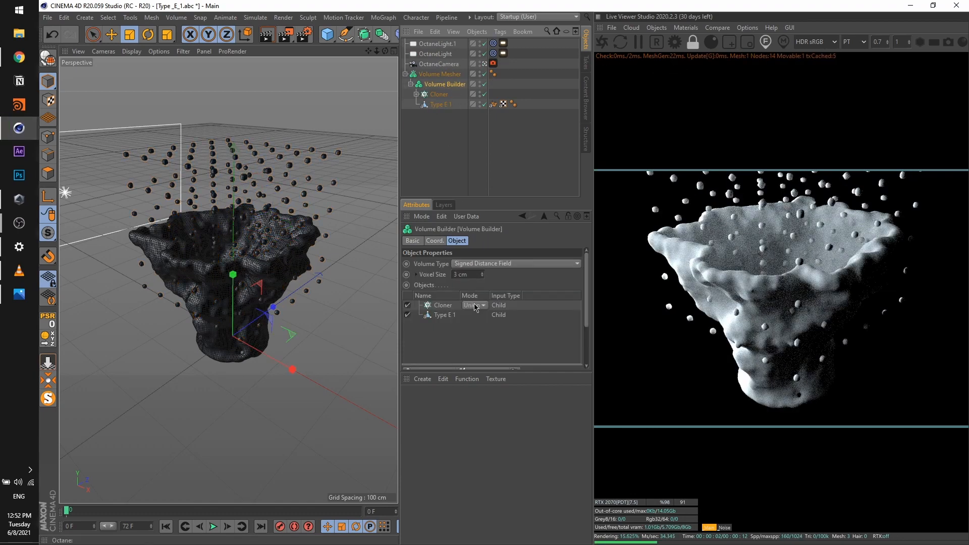
{"action": "left_click", "coordinate": [475, 305]}
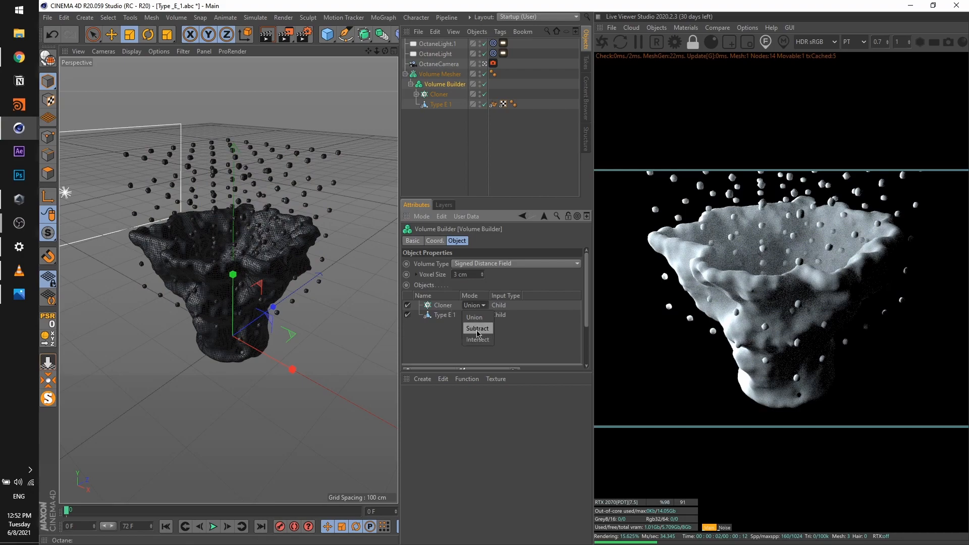
{"action": "left_click", "coordinate": [476, 328]}
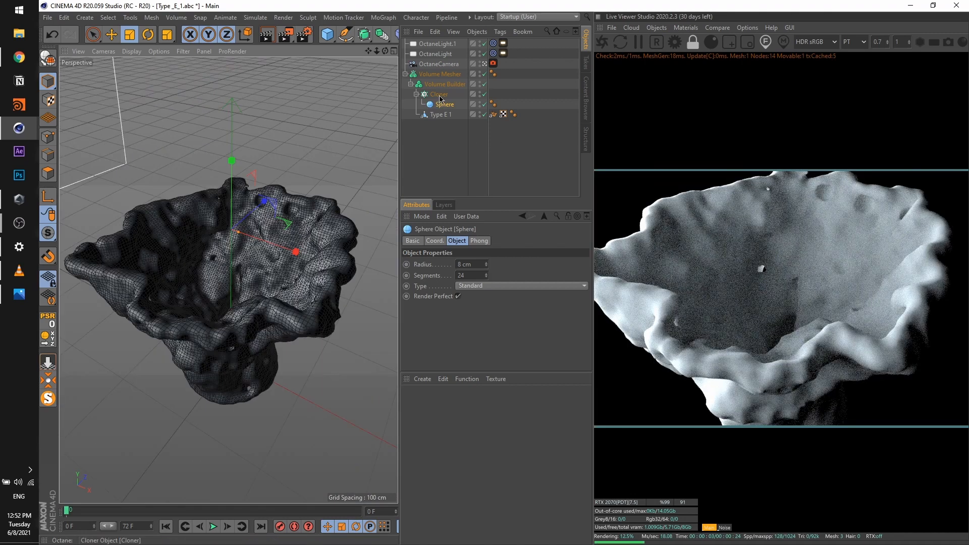
{"action": "left_click", "coordinate": [438, 94]}
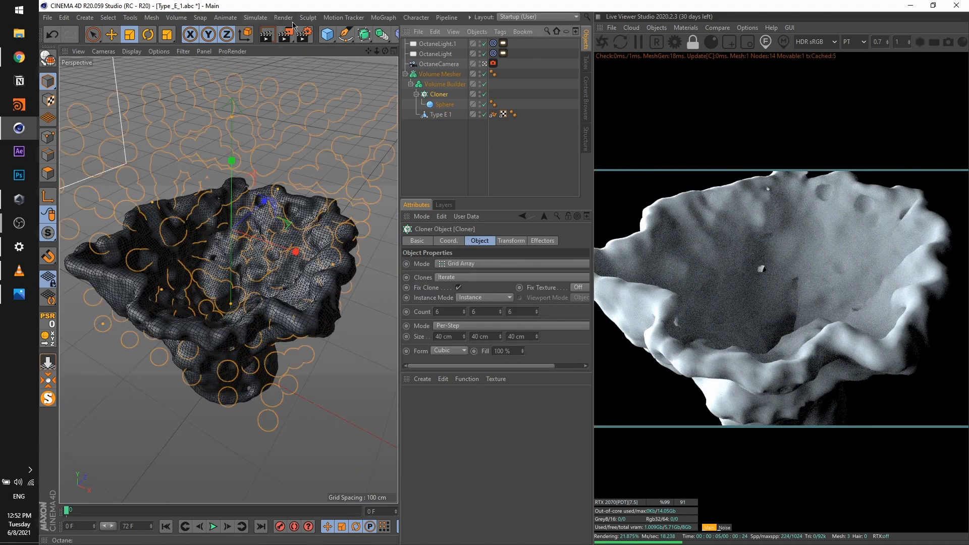
Step: Add a MoGraph Random effector and set the Cloner grid size to 30/40/30 cm
{"action": "left_click", "coordinate": [383, 16]}
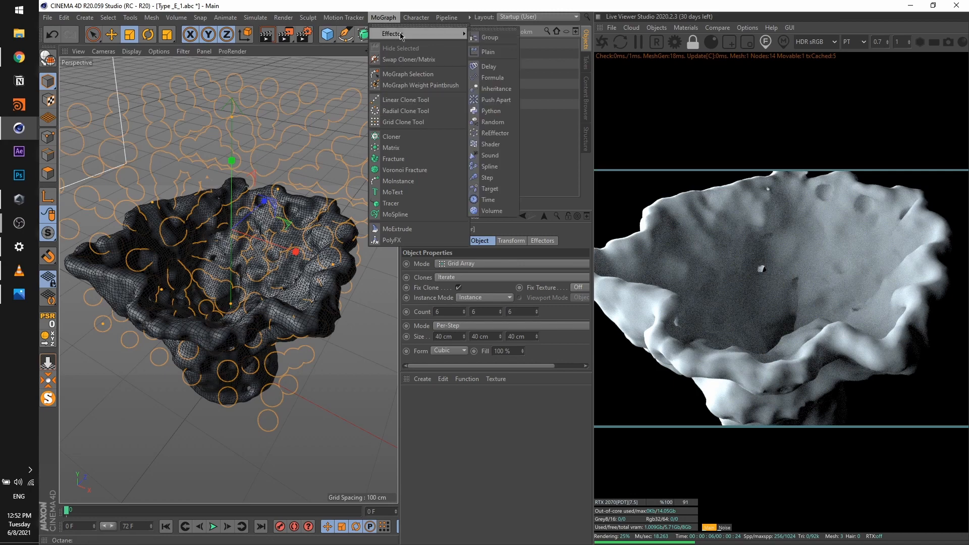
{"action": "left_click", "coordinate": [494, 122]}
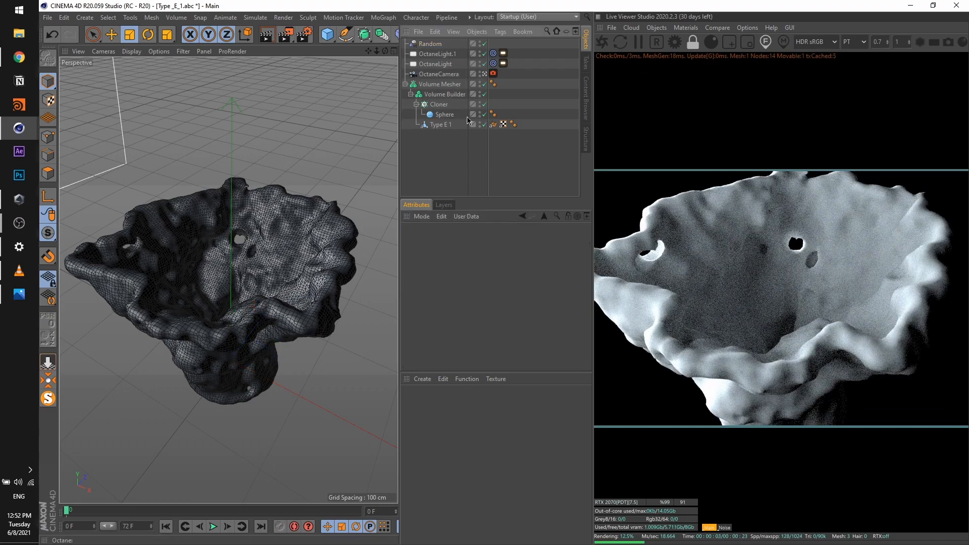
{"action": "left_click", "coordinate": [439, 104]}
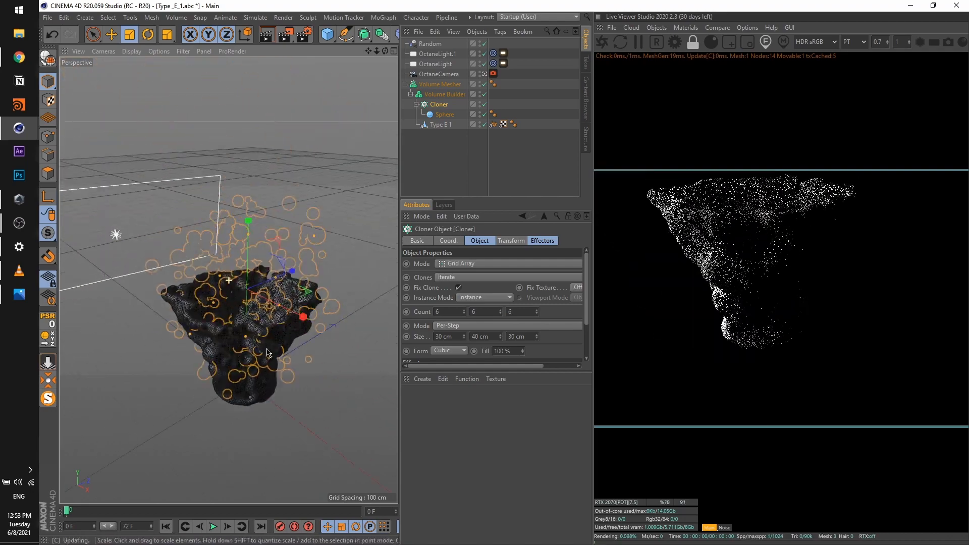
{"action": "left_click", "coordinate": [443, 94]}
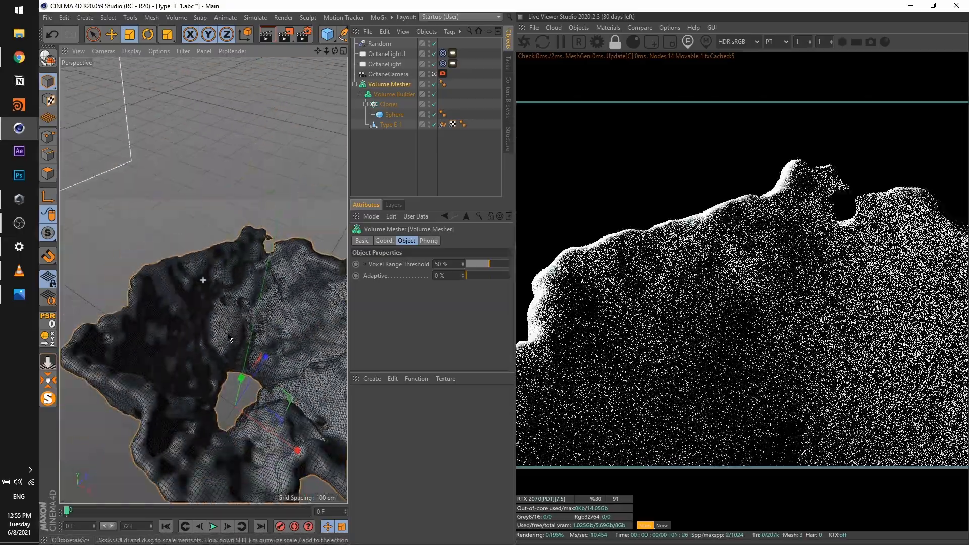
Step: Set the sphere radius to 12 cm and Volume Builder voxel size to 2 cm
{"action": "left_click", "coordinate": [394, 115]}
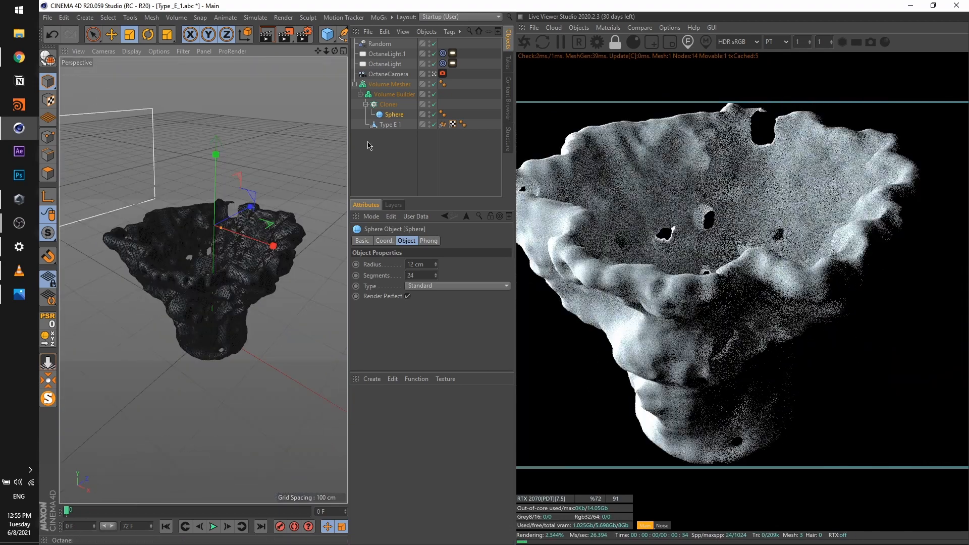
{"action": "left_click", "coordinate": [395, 94]}
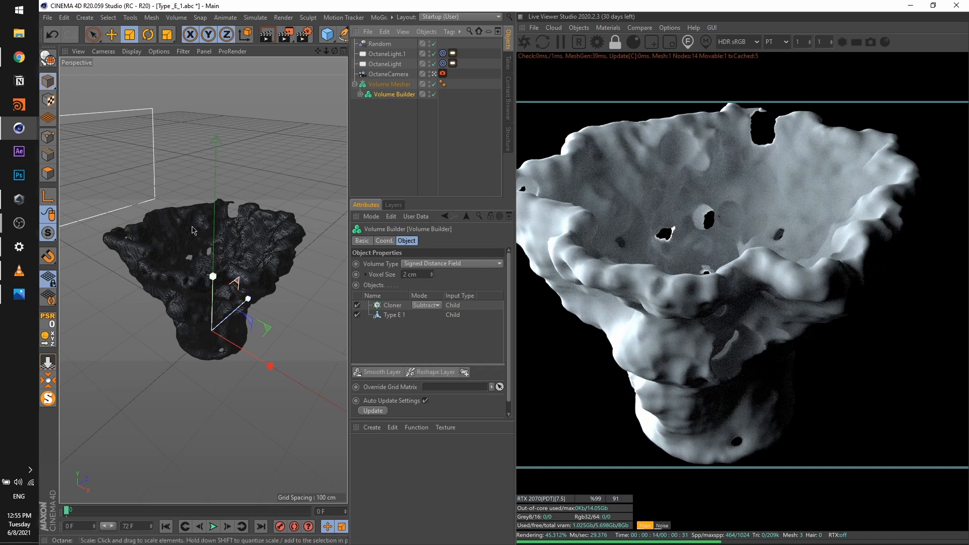
{"action": "left_click", "coordinate": [392, 304]}
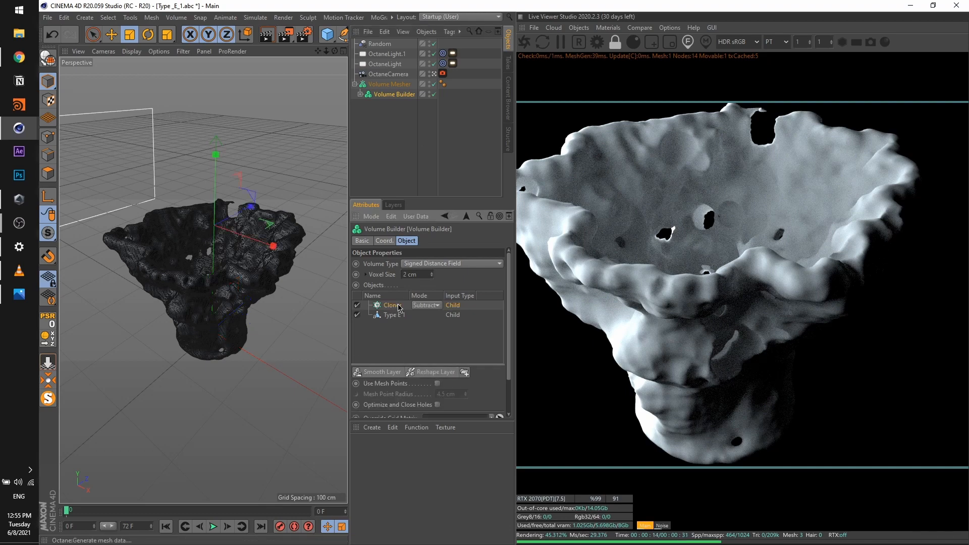
Step: Create a Shader Field and load a Noise shader into its Shader slot
{"action": "left_click", "coordinate": [84, 17]}
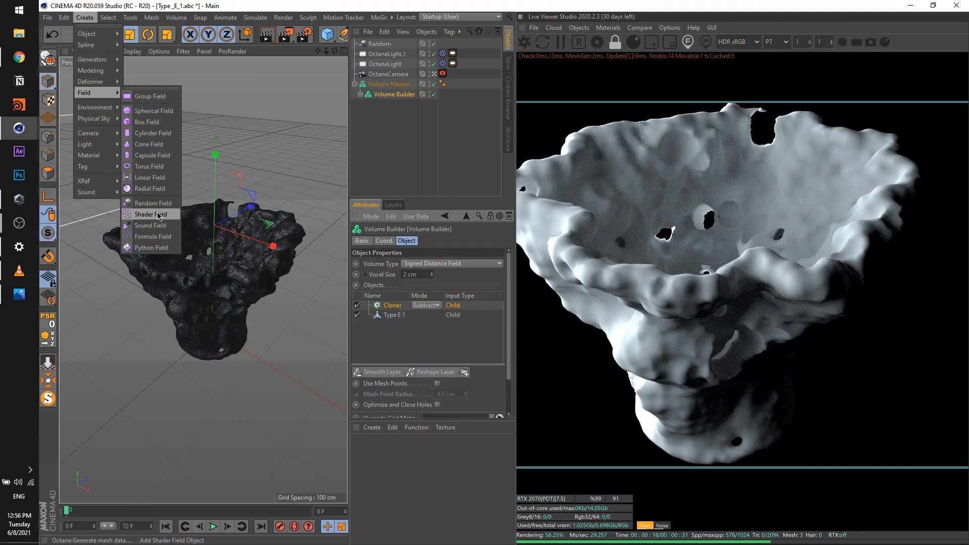
{"action": "left_click", "coordinate": [151, 214]}
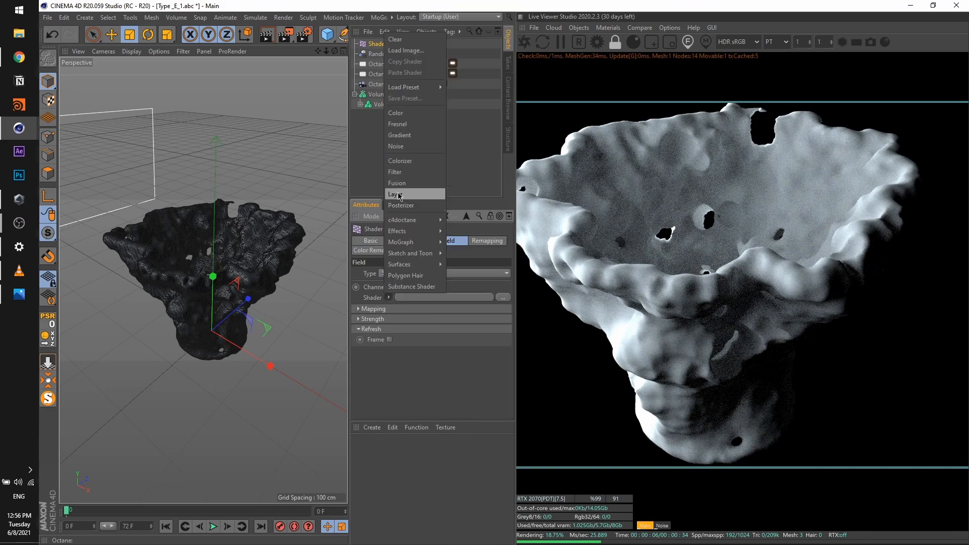
{"action": "left_click", "coordinate": [396, 147]}
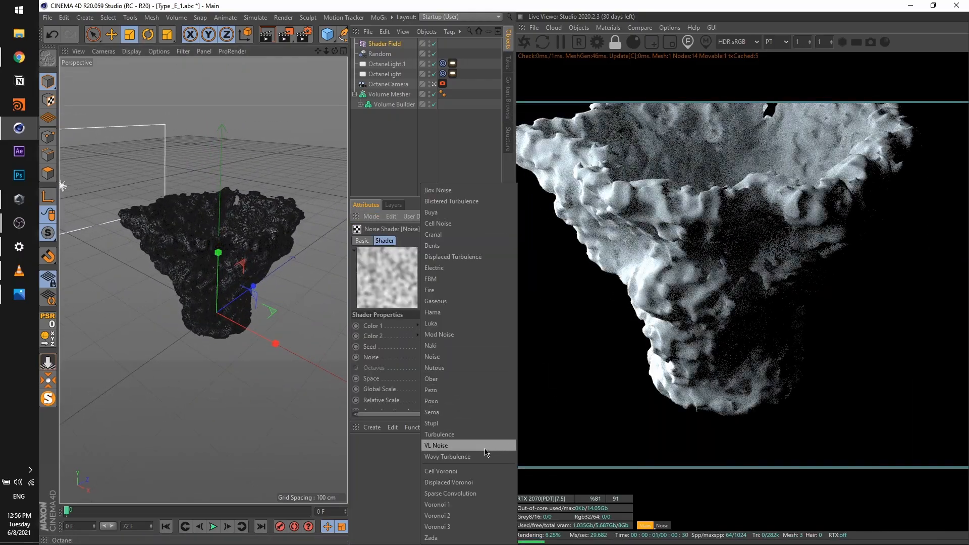
Step: Set the noise to Wavy Turbulence, adjust its contrast, and use 500% global scale
{"action": "left_click", "coordinate": [446, 456]}
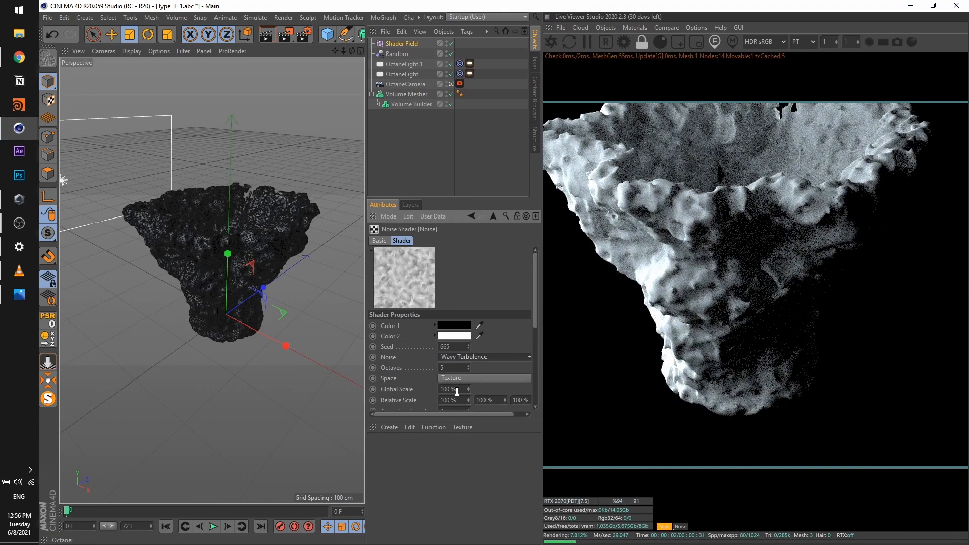
{"action": "scroll", "scroll_direction": "down", "scroll_amount": 3}
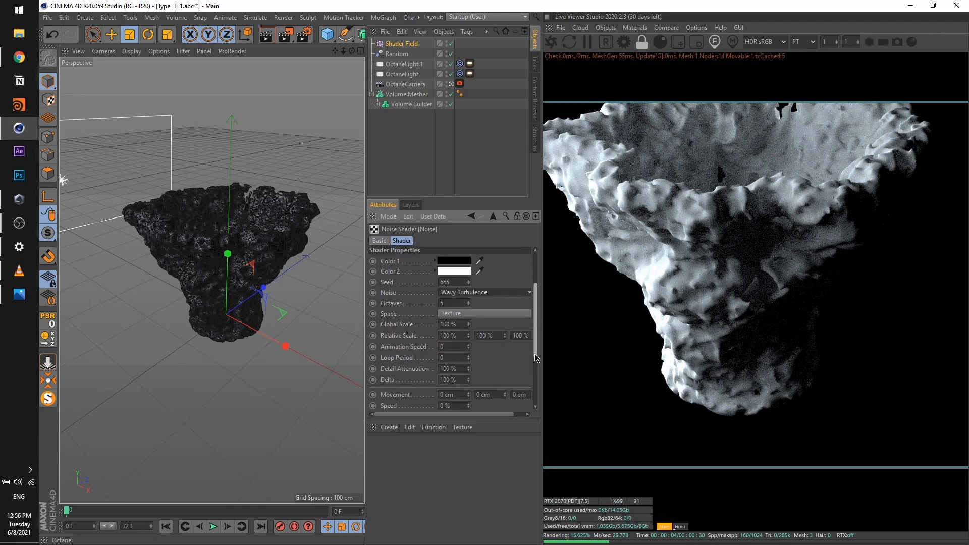
{"action": "scroll", "scroll_direction": "down", "scroll_amount": 3}
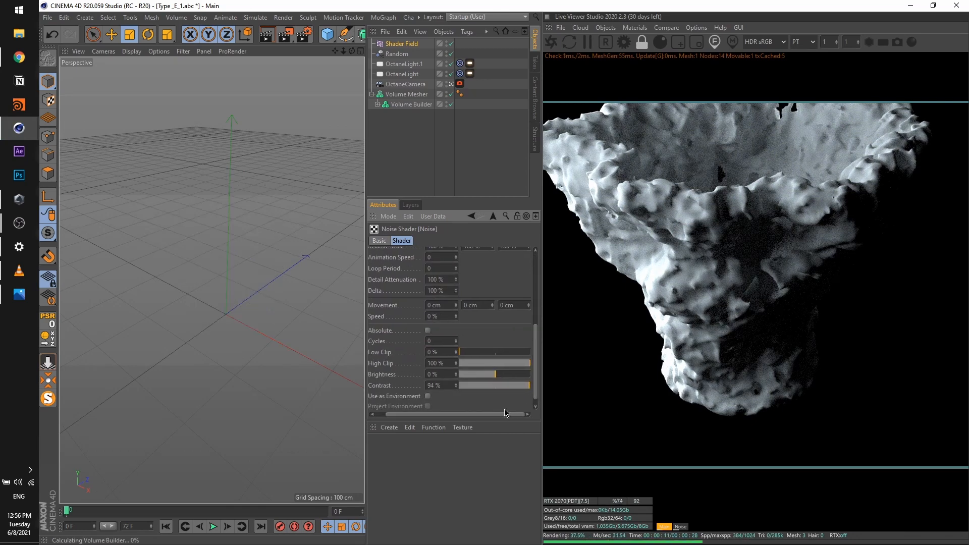
{"action": "left_click_drag", "start_coordinate": [528, 386], "coordinate": [495, 385]}
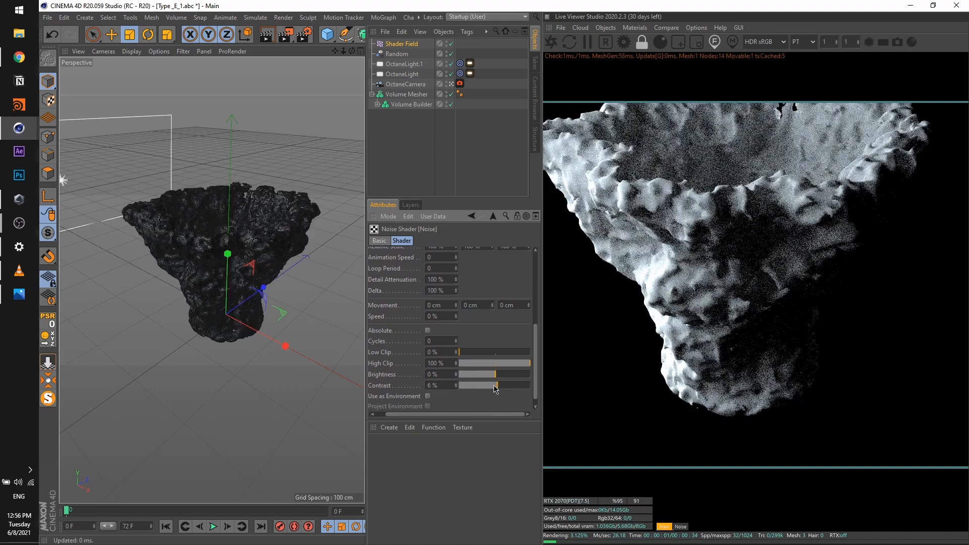
{"action": "left_click_drag", "start_coordinate": [476, 385], "coordinate": [526, 386]}
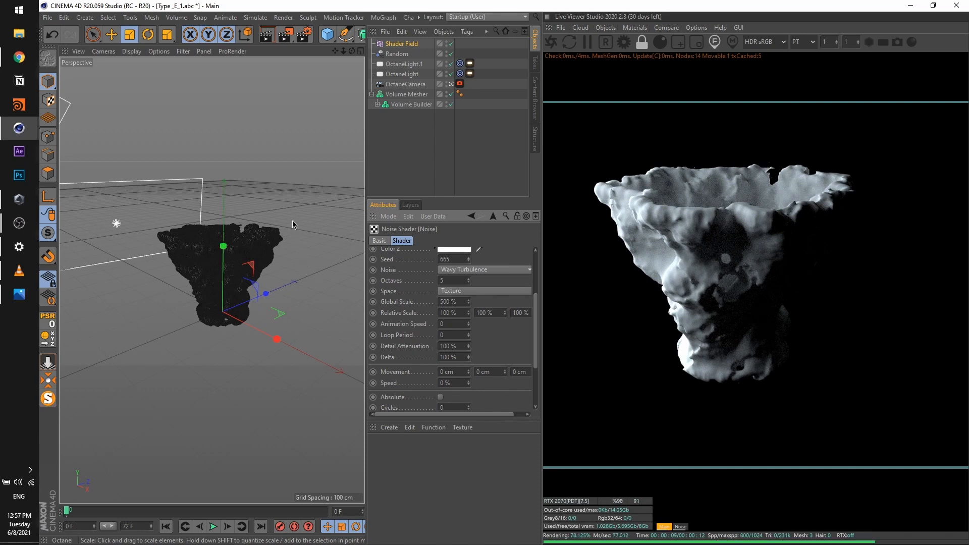
{"action": "mouse_move", "coordinate": [273, 220]}
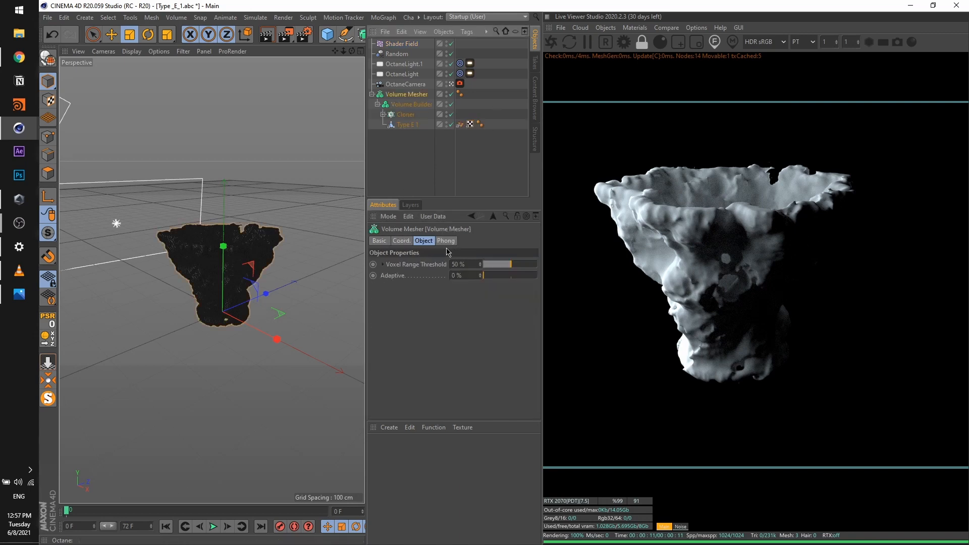
Step: Select the Volume Builder and adjust its smoothing layer's voxel distance
{"action": "left_click", "coordinate": [411, 105]}
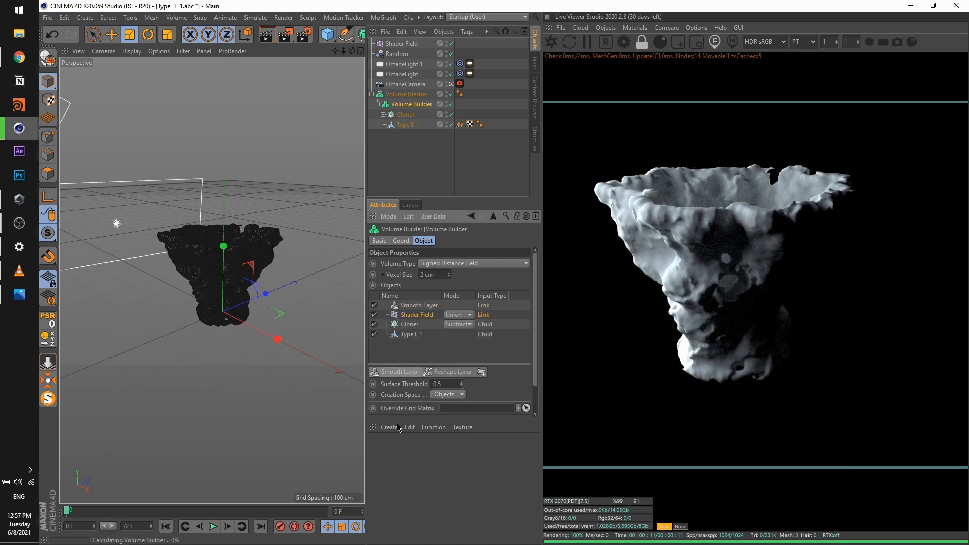
{"action": "left_click", "coordinate": [419, 305]}
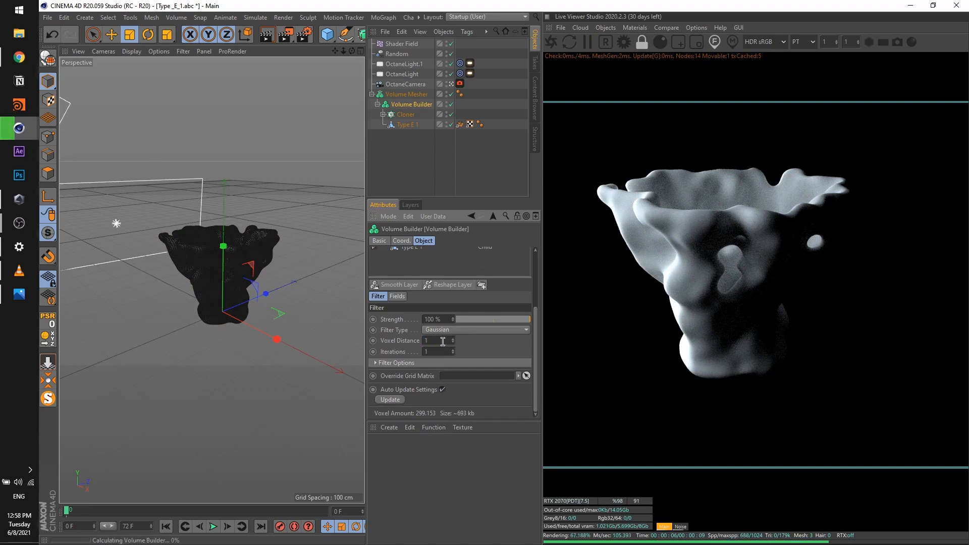
{"action": "left_click_drag", "start_coordinate": [524, 319], "coordinate": [467, 319]}
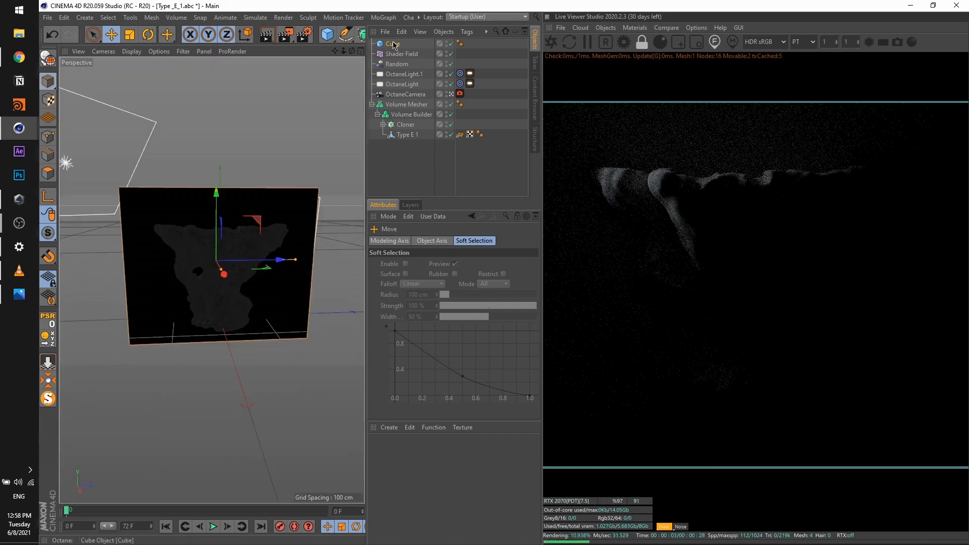
Step: Place the cube inside the Volume Builder and set its Mode to Subtract
{"action": "left_click", "coordinate": [411, 115]}
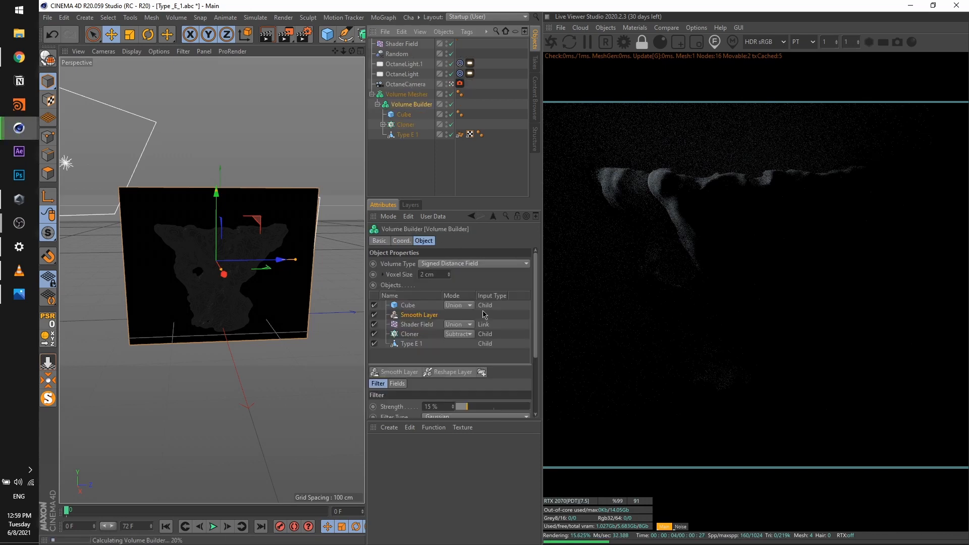
{"action": "left_click", "coordinate": [458, 305]}
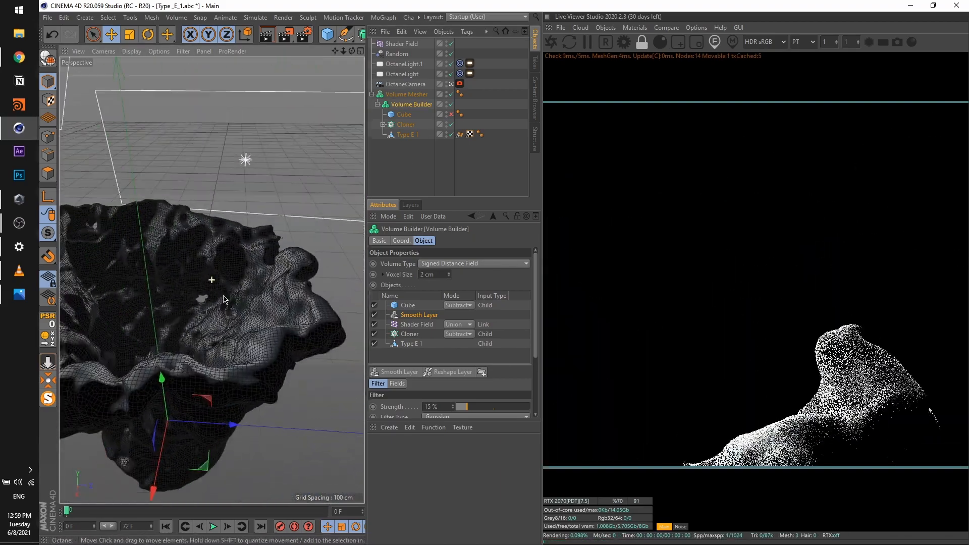
{"action": "scroll", "scroll_direction": "down", "scroll_amount": 3}
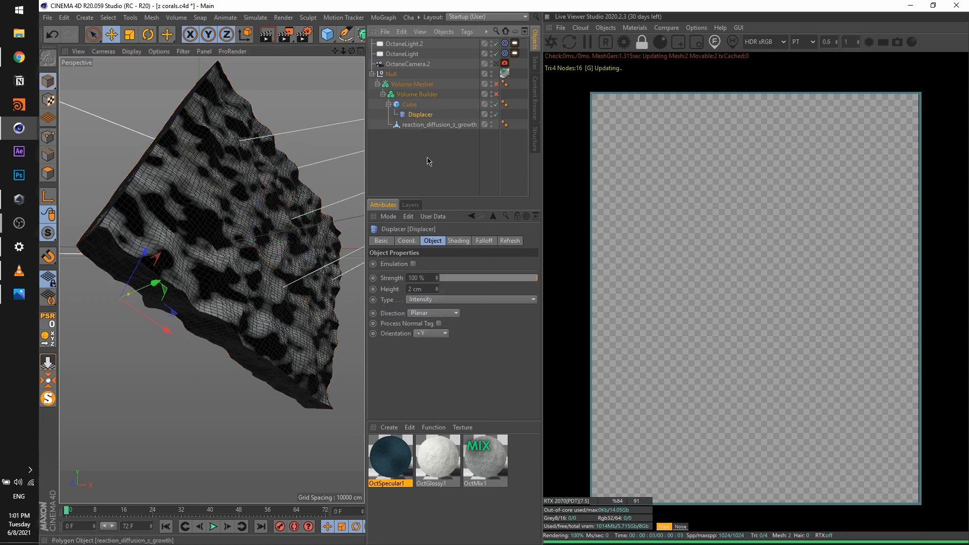
Step: Open OctGlossy1 in the Material Editor and Octane Node Editor
{"action": "left_click", "coordinate": [458, 240]}
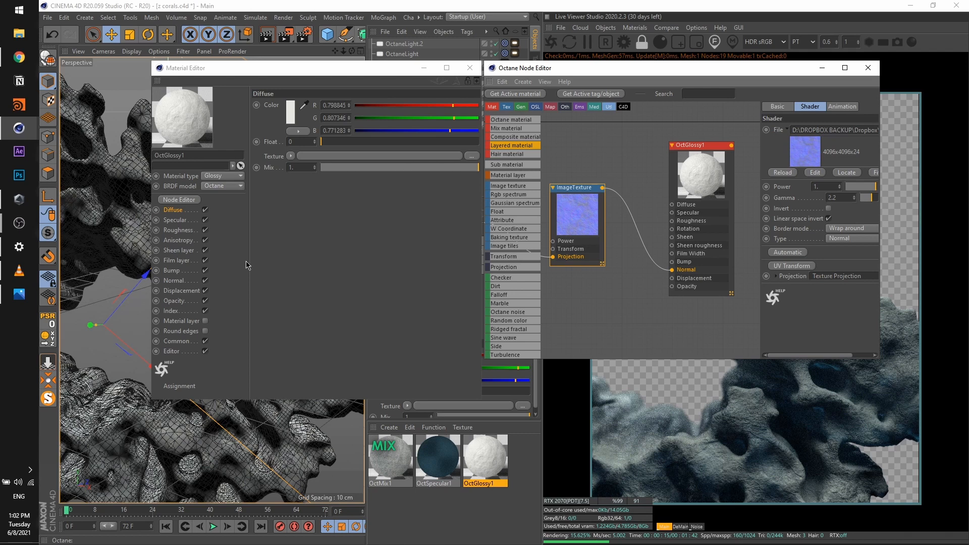
{"action": "mouse_move", "coordinate": [338, 224]}
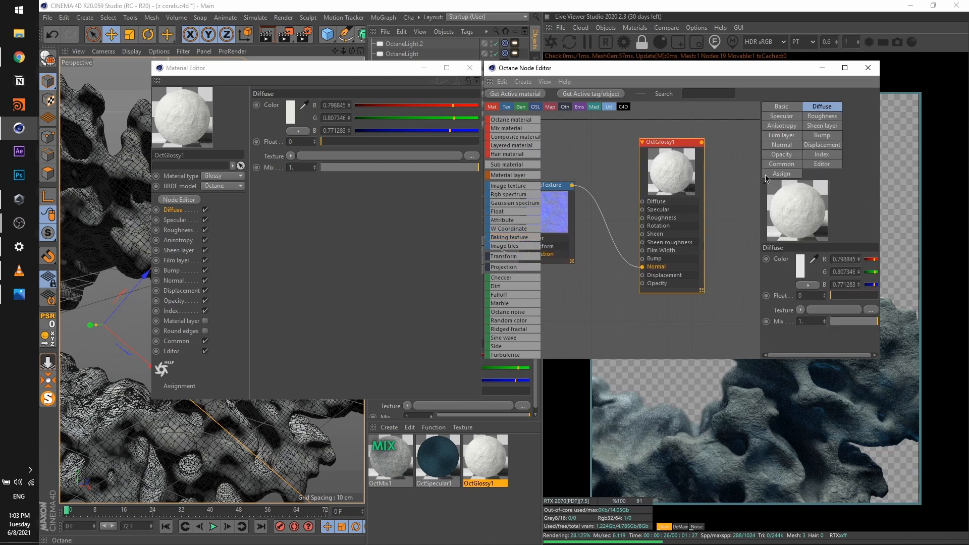
Step: Close the material editors and select OctSpecular1 in the Material Manager
{"action": "left_click", "coordinate": [822, 116]}
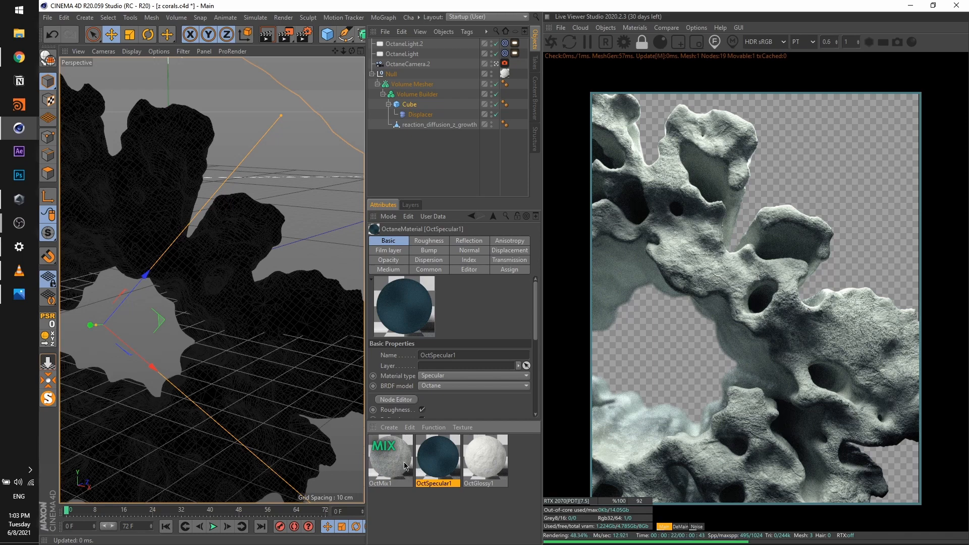
{"action": "mouse_move", "coordinate": [439, 471]}
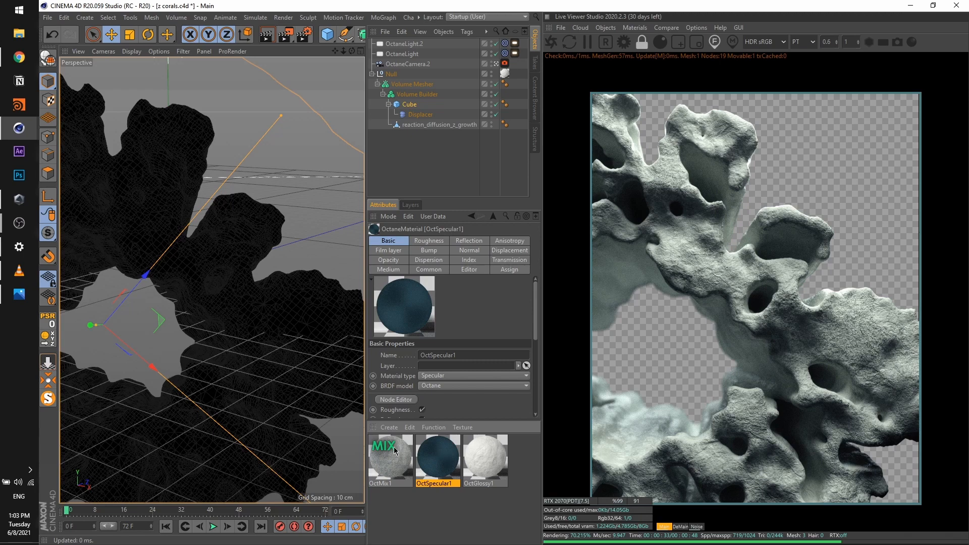
Step: Open OctMix1's settings and scroll to its Noise-driven Amount channel
{"action": "left_click", "coordinate": [389, 457]}
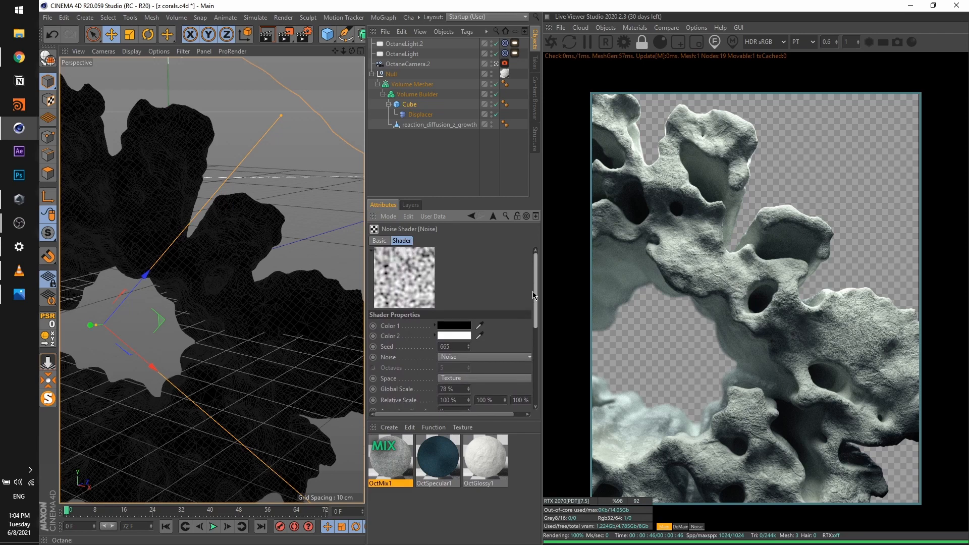
{"action": "scroll", "scroll_direction": "down", "scroll_amount": 3}
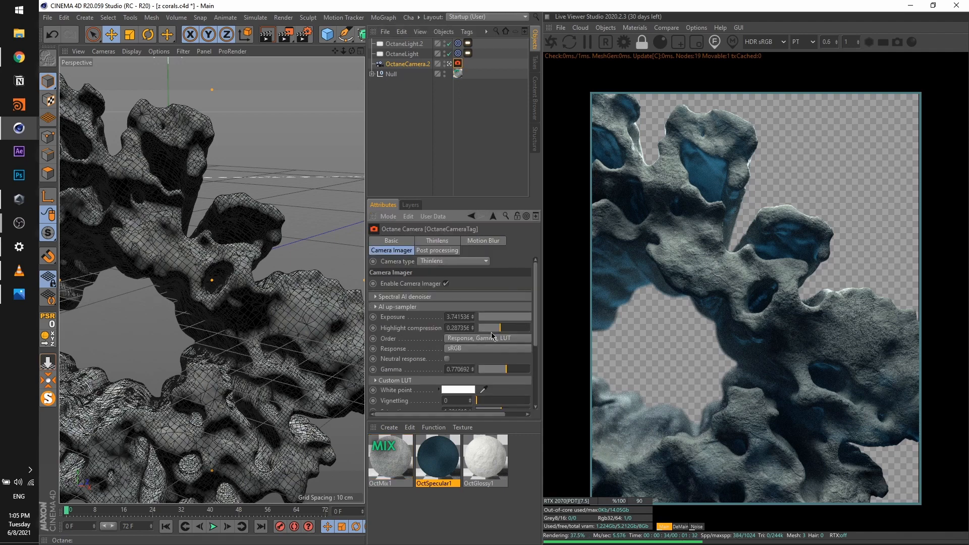
Step: Scroll the Camera Imager settings and switch to Tubes Preview.c4d from the Window menu
{"action": "scroll", "scroll_direction": "down", "scroll_amount": 3}
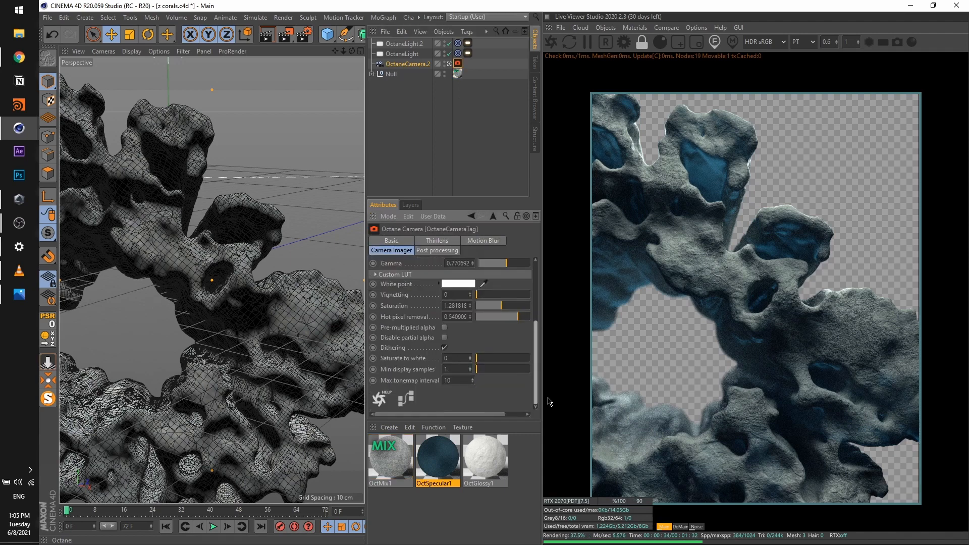
{"action": "left_click", "coordinate": [437, 250]}
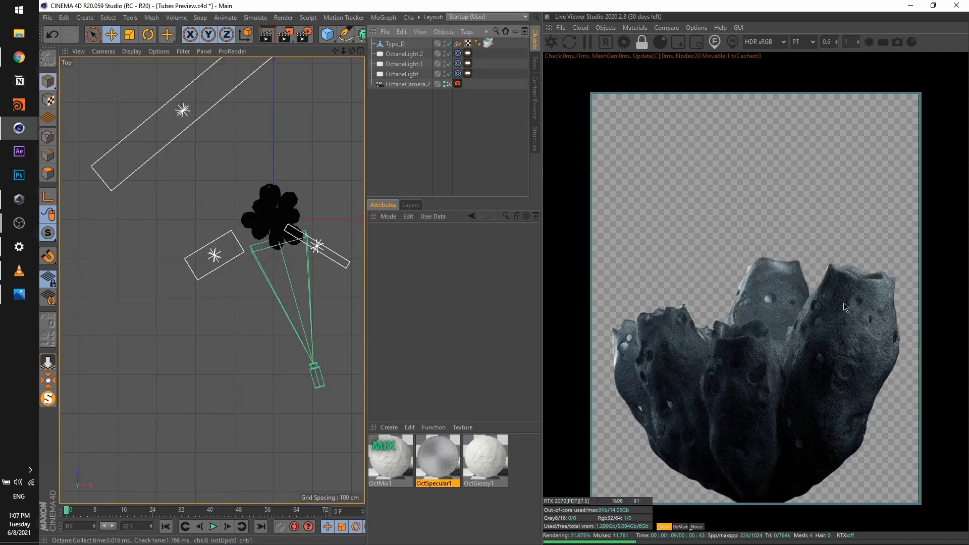
{"action": "mouse_move", "coordinate": [736, 309]}
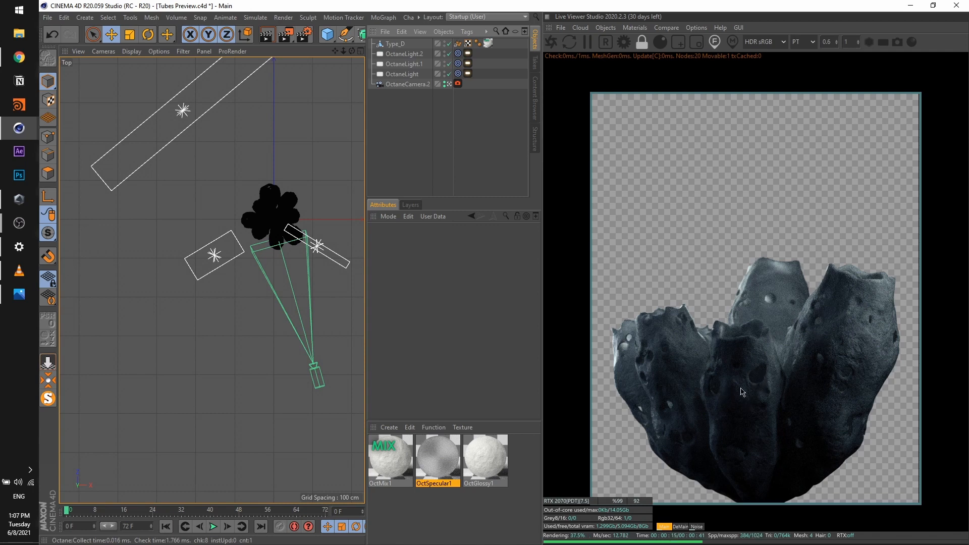
{"action": "mouse_move", "coordinate": [815, 380]}
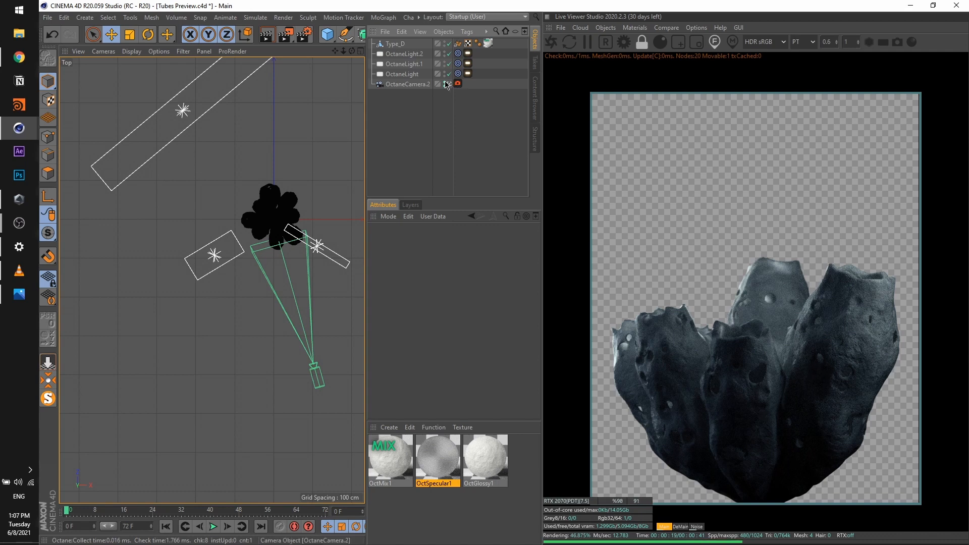
Step: Open the Octane camera tag's settings and the Kernels path-tracing options
{"action": "double_click", "coordinate": [485, 455]}
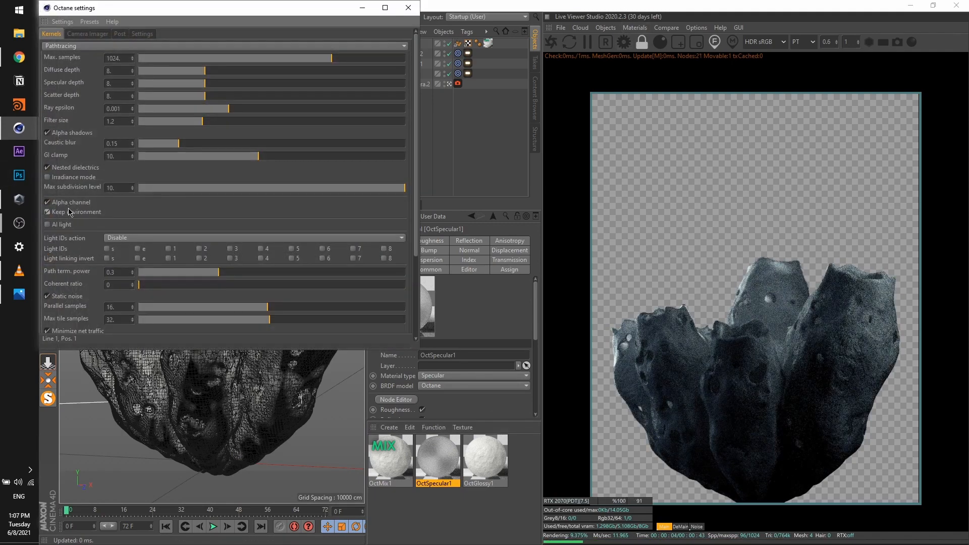
Step: Disable the Alpha channel so the render gets a black background
{"action": "left_click", "coordinate": [407, 8]}
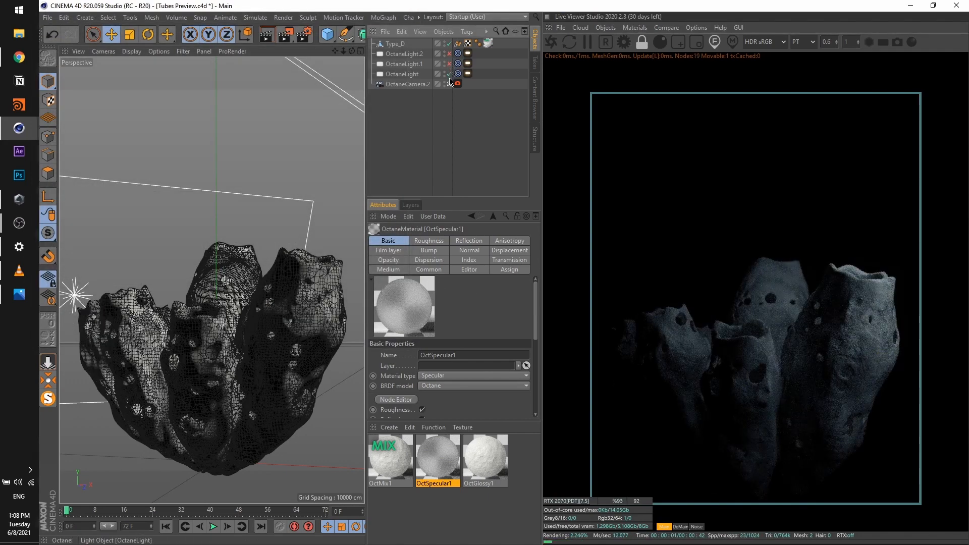
{"action": "mouse_move", "coordinate": [451, 83]}
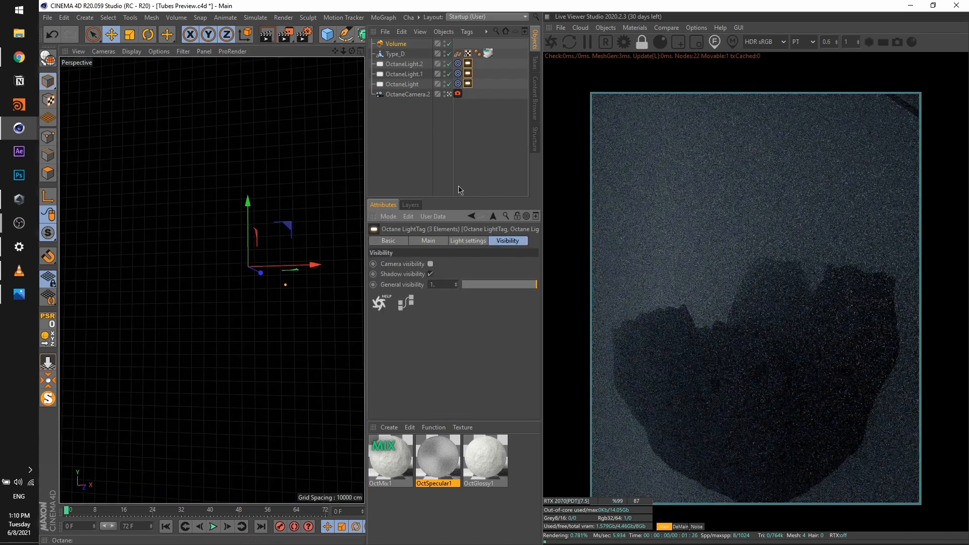
Step: Disable light shadow visibility and raise the Volume's medium density to about 0.3
{"action": "left_click", "coordinate": [430, 274]}
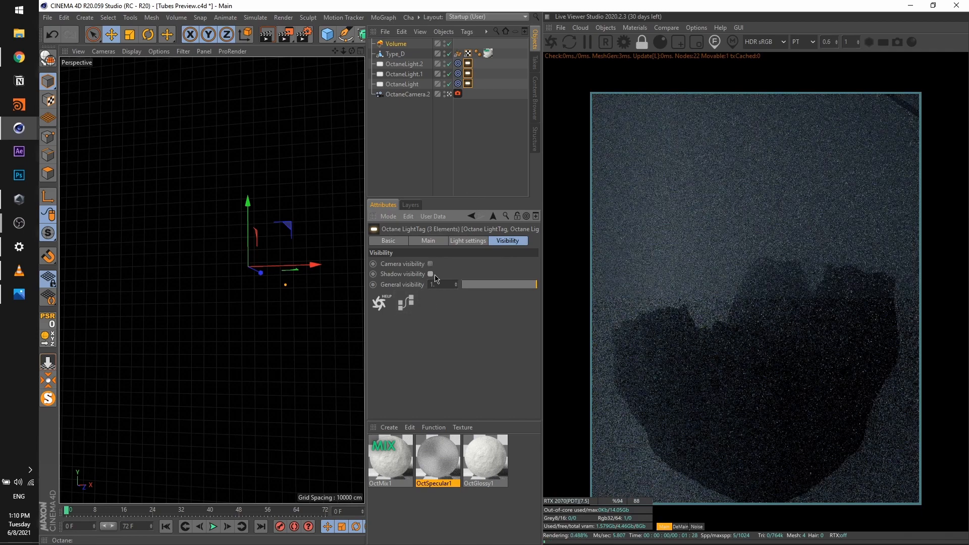
{"action": "left_click", "coordinate": [451, 140]}
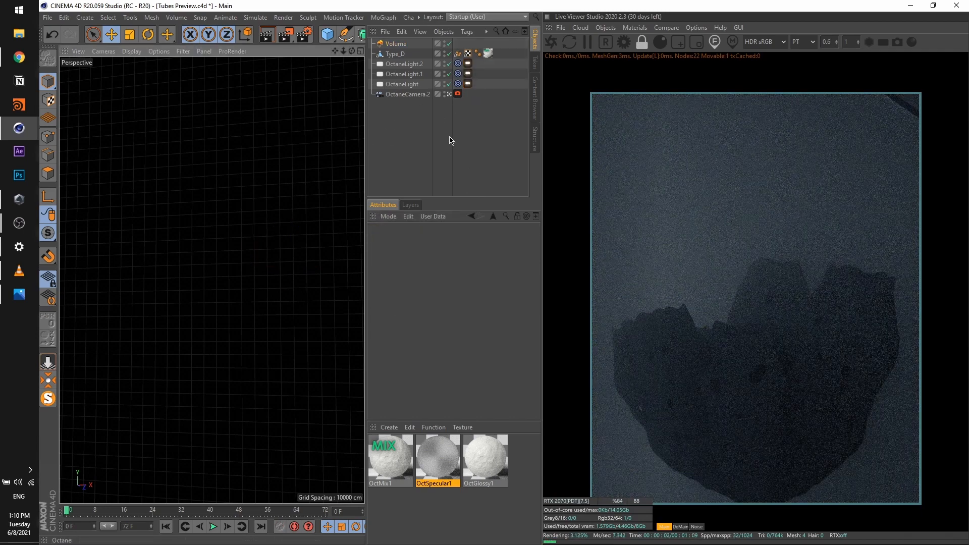
{"action": "left_click", "coordinate": [396, 44]}
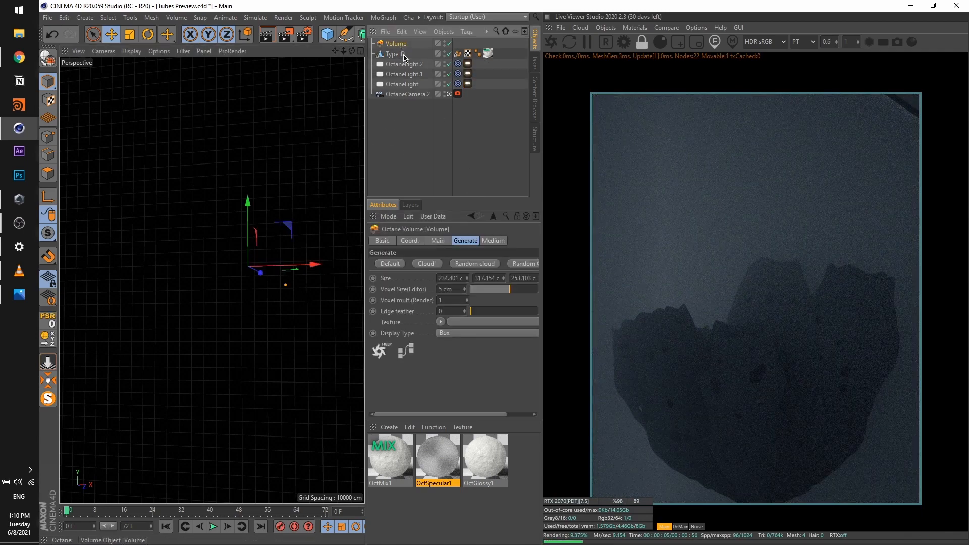
{"action": "left_click", "coordinate": [494, 240]}
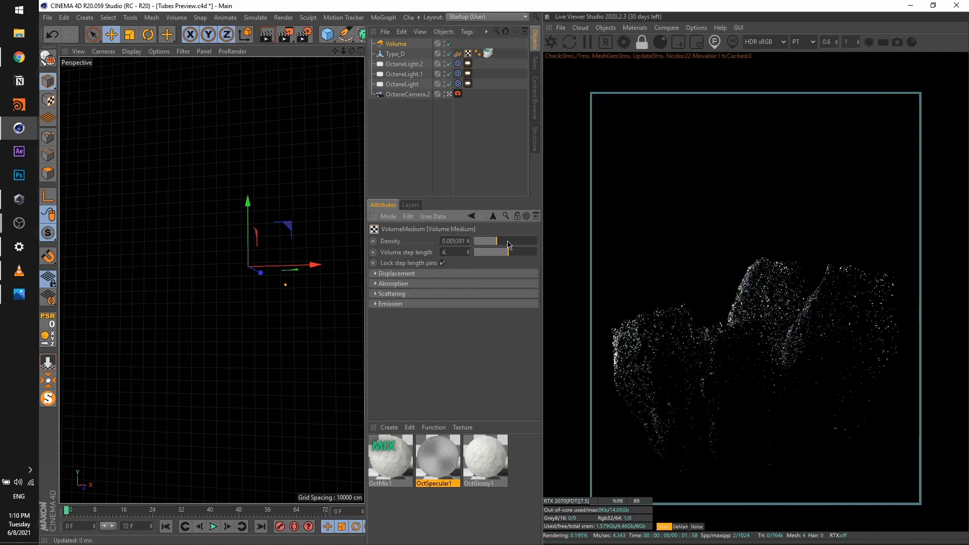
{"action": "left_click_drag", "start_coordinate": [497, 242], "coordinate": [509, 241]}
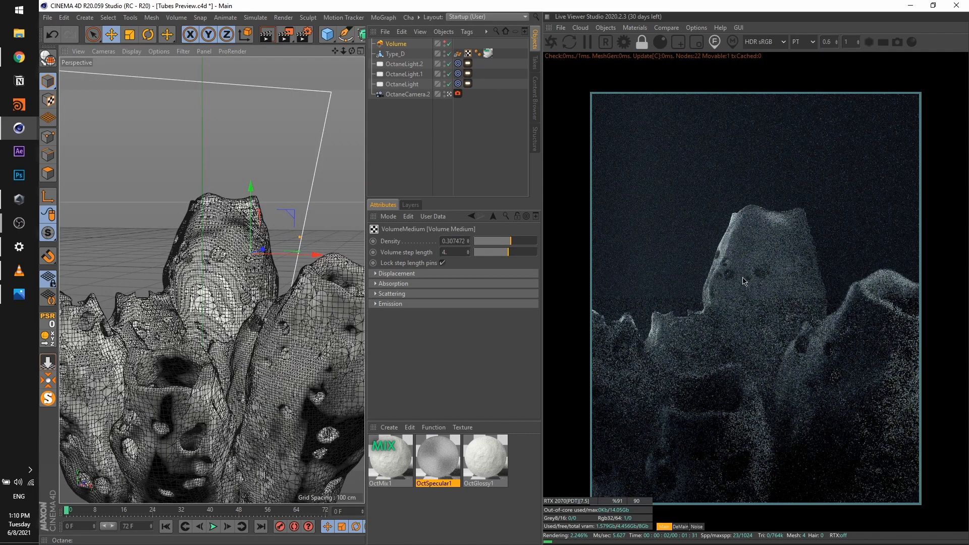